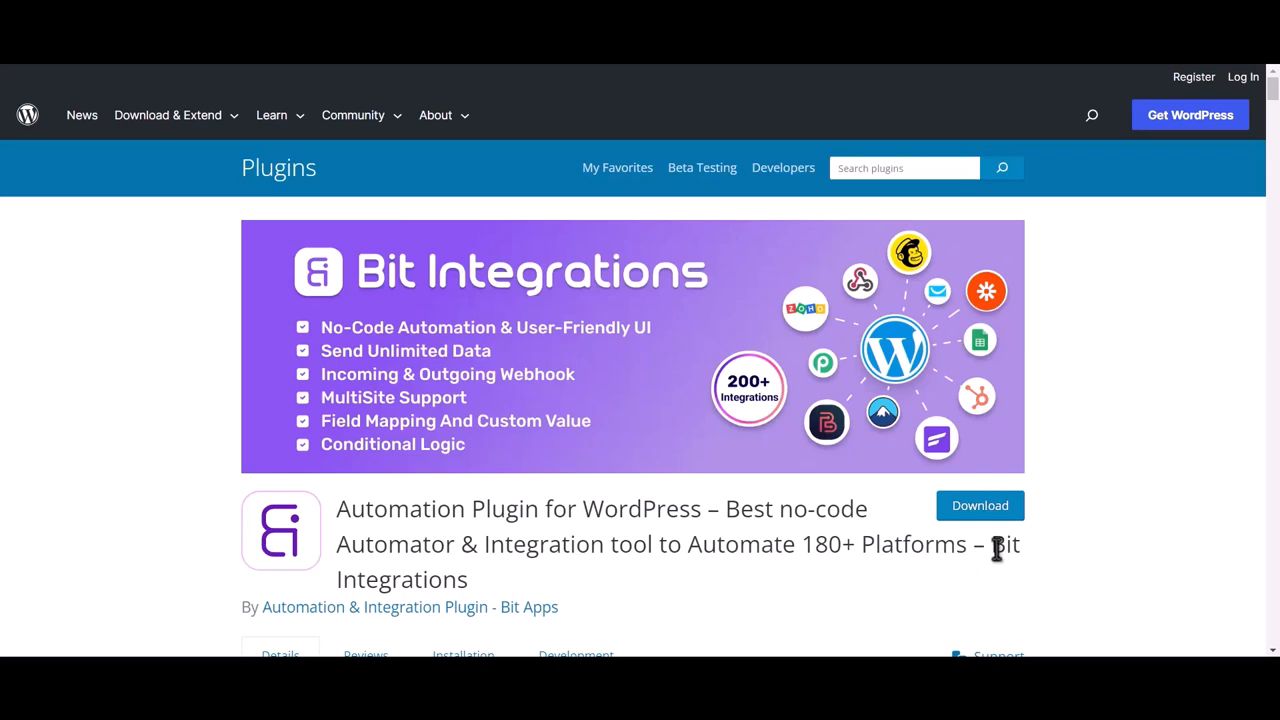
Step: Reach Bit Integrations' Select a Trigger screen from the WordPress.org plugin page
{"action": "left_click_drag", "start_coordinate": [1010, 544], "coordinate": [400, 580]}
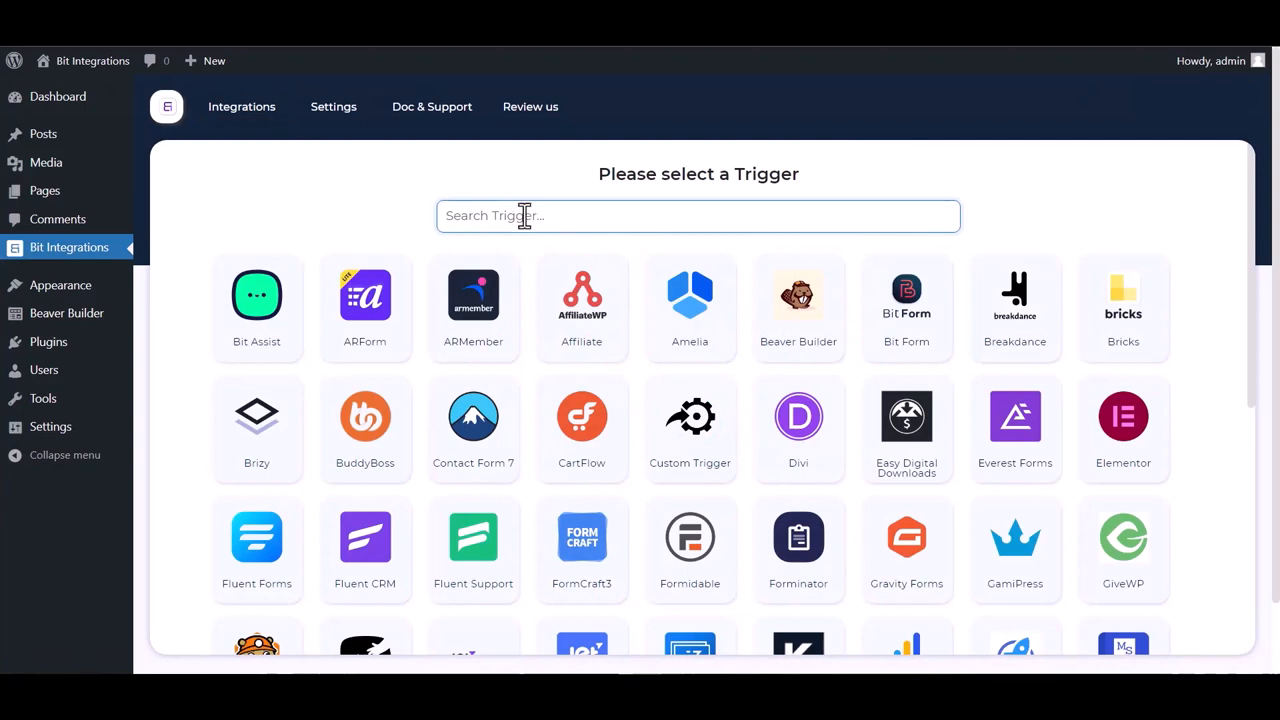
Step: Search 'bea', make Beaver Builder's Contact Form the trigger and continue to the action step
{"action": "type", "text": "bea"}
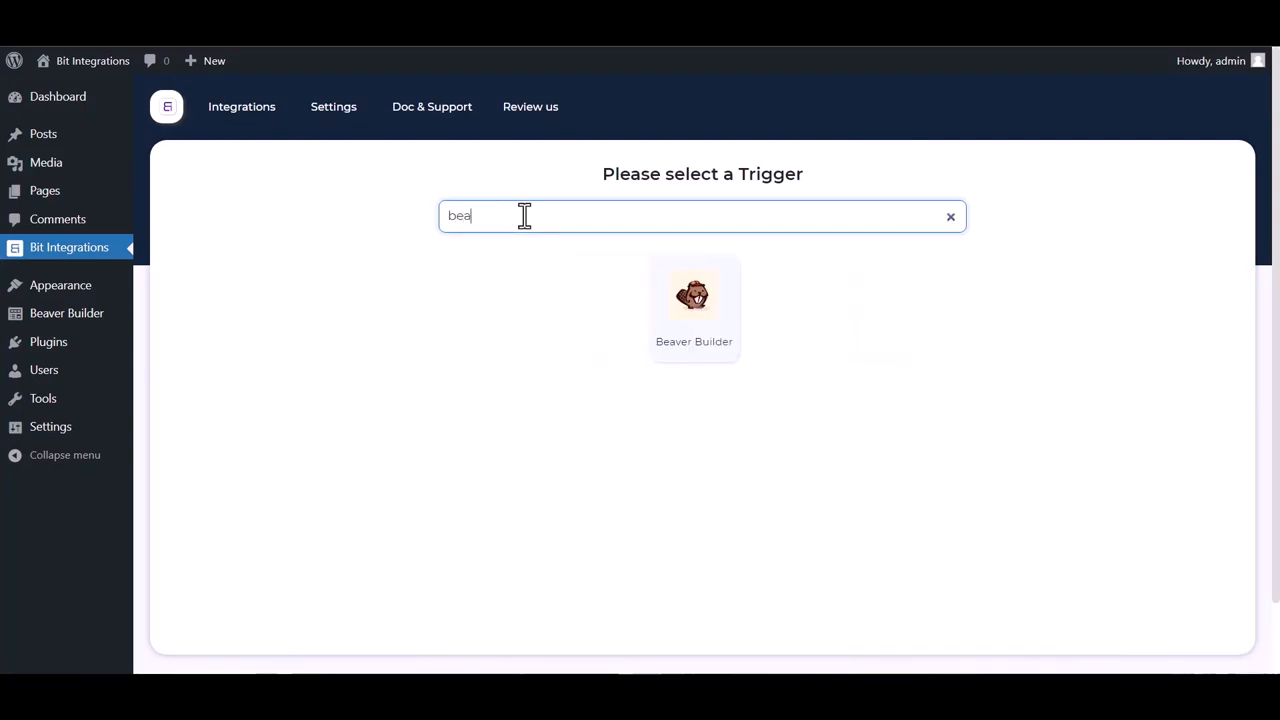
{"action": "left_click", "coordinate": [692, 300]}
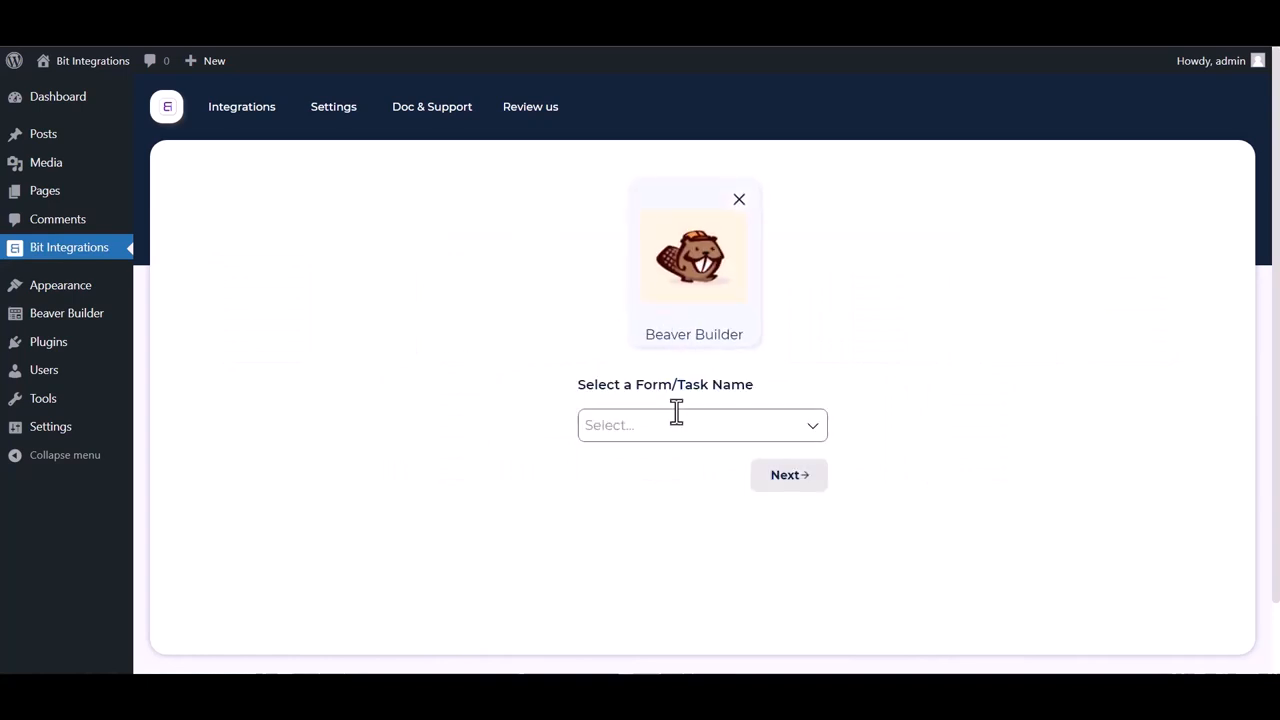
{"action": "left_click", "coordinate": [700, 424]}
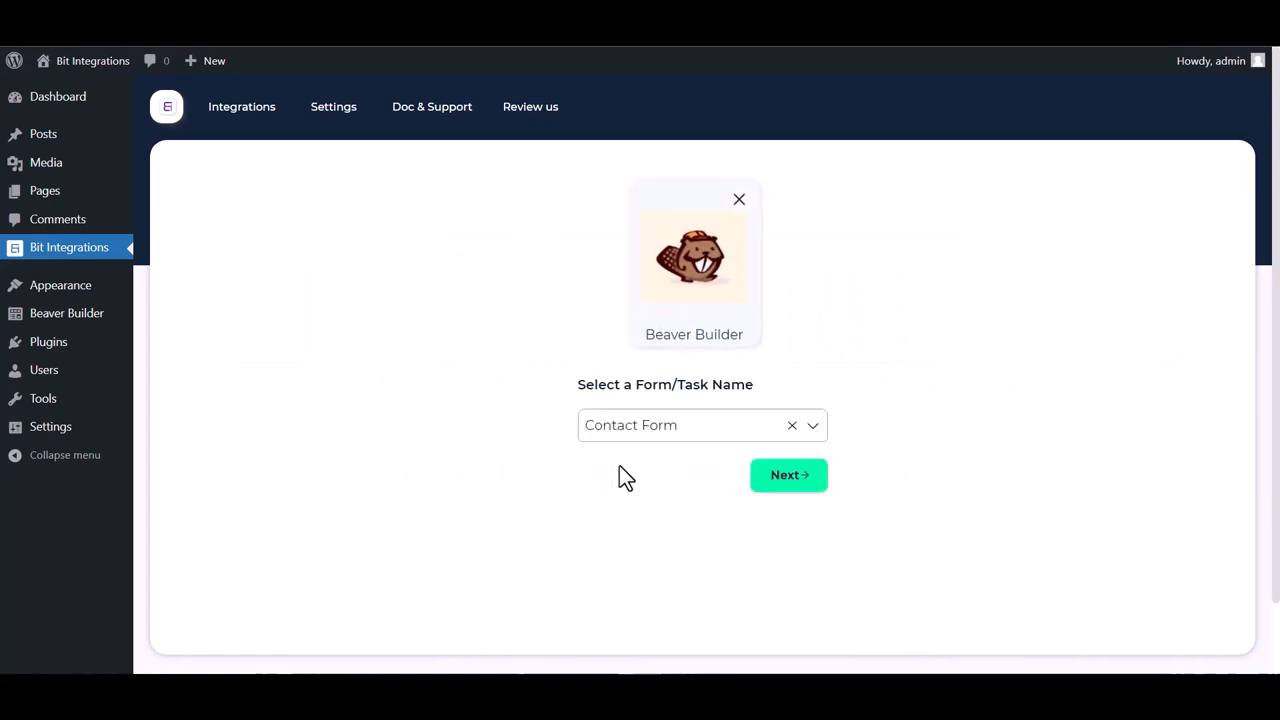
{"action": "left_click", "coordinate": [788, 474]}
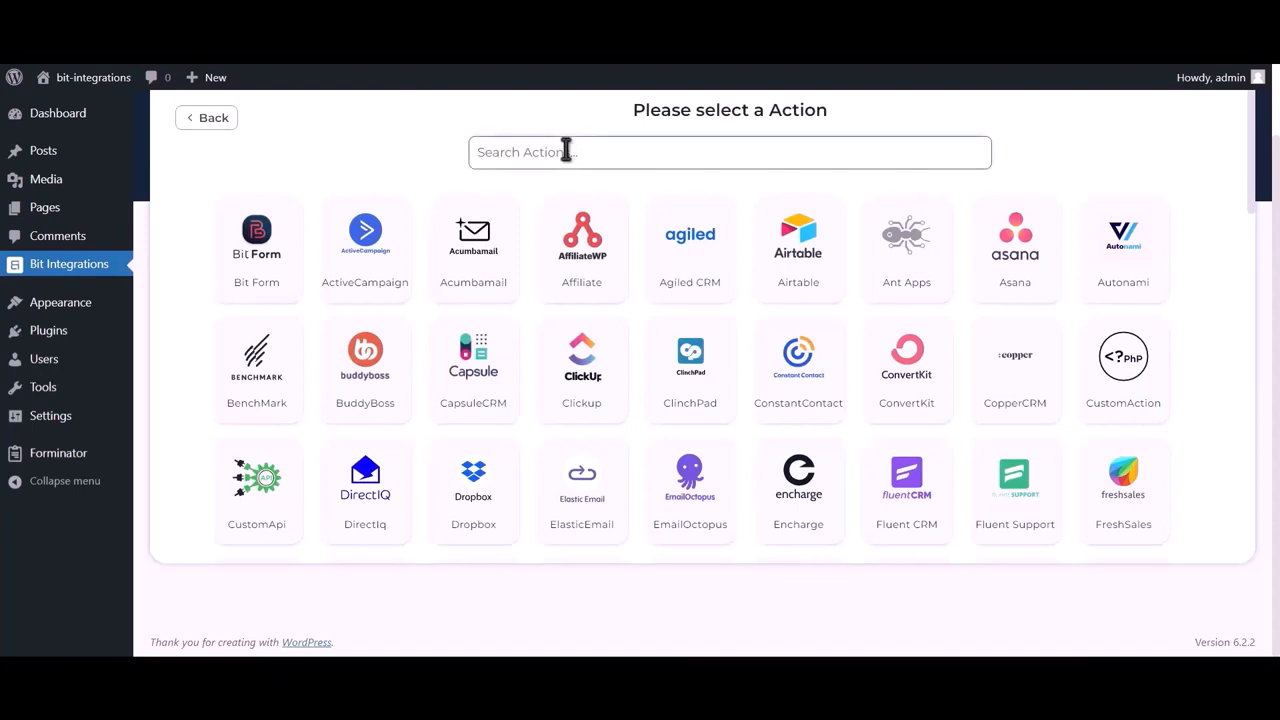
Step: Search 'pcloud' and select PCloud as the action, showing its settings form
{"action": "type", "text": "pcloud"}
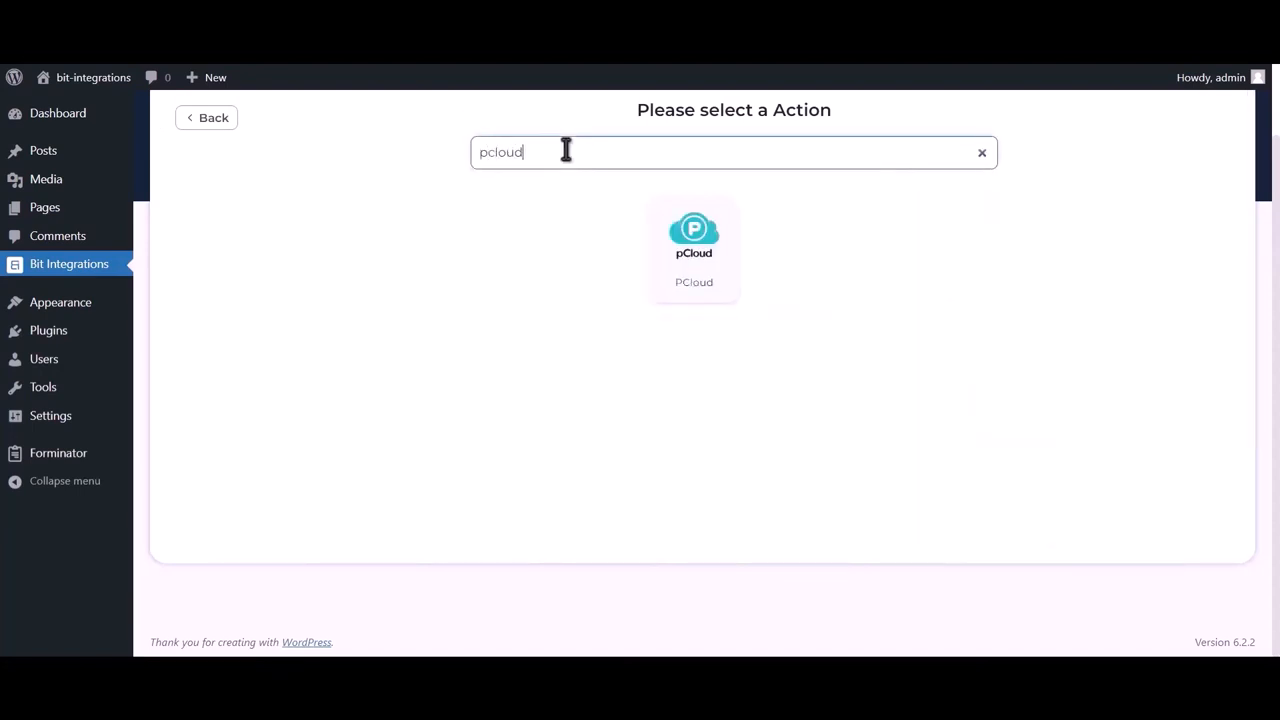
{"action": "left_click", "coordinate": [692, 236]}
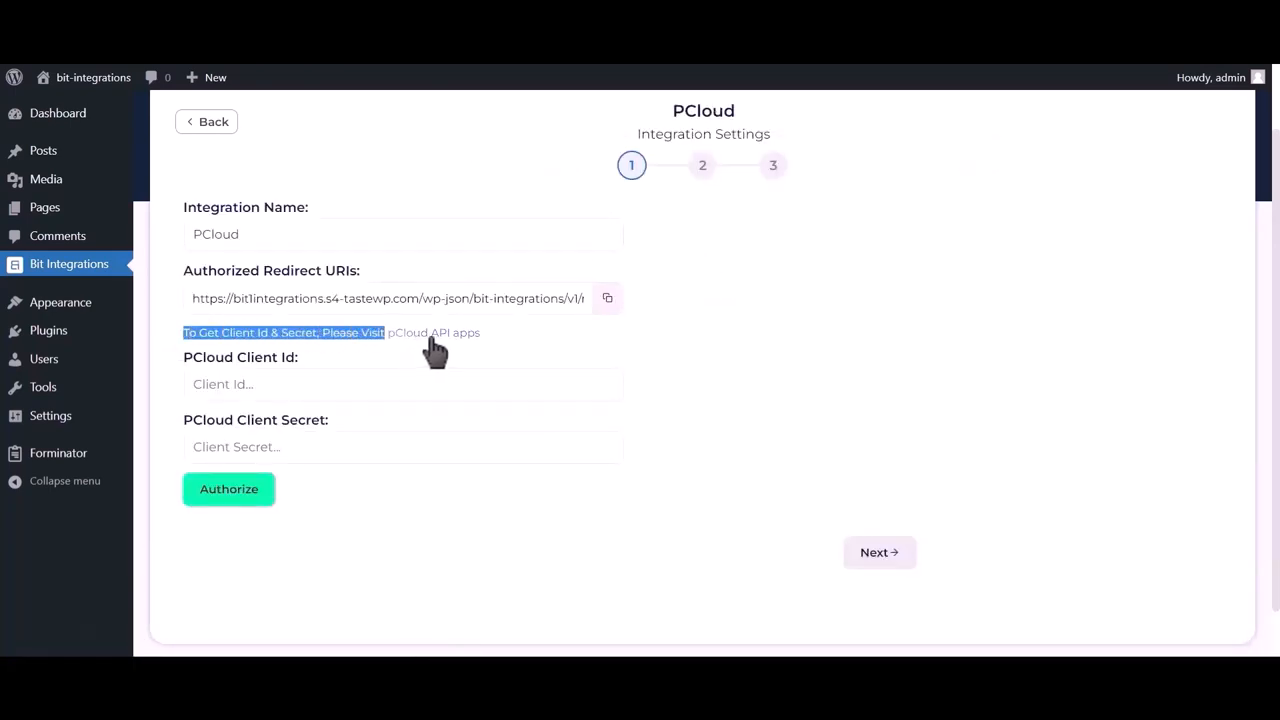
Step: Add a new pCloud API app named Bit Integration with All folders access and Write access Yes
{"action": "left_click", "coordinate": [432, 332]}
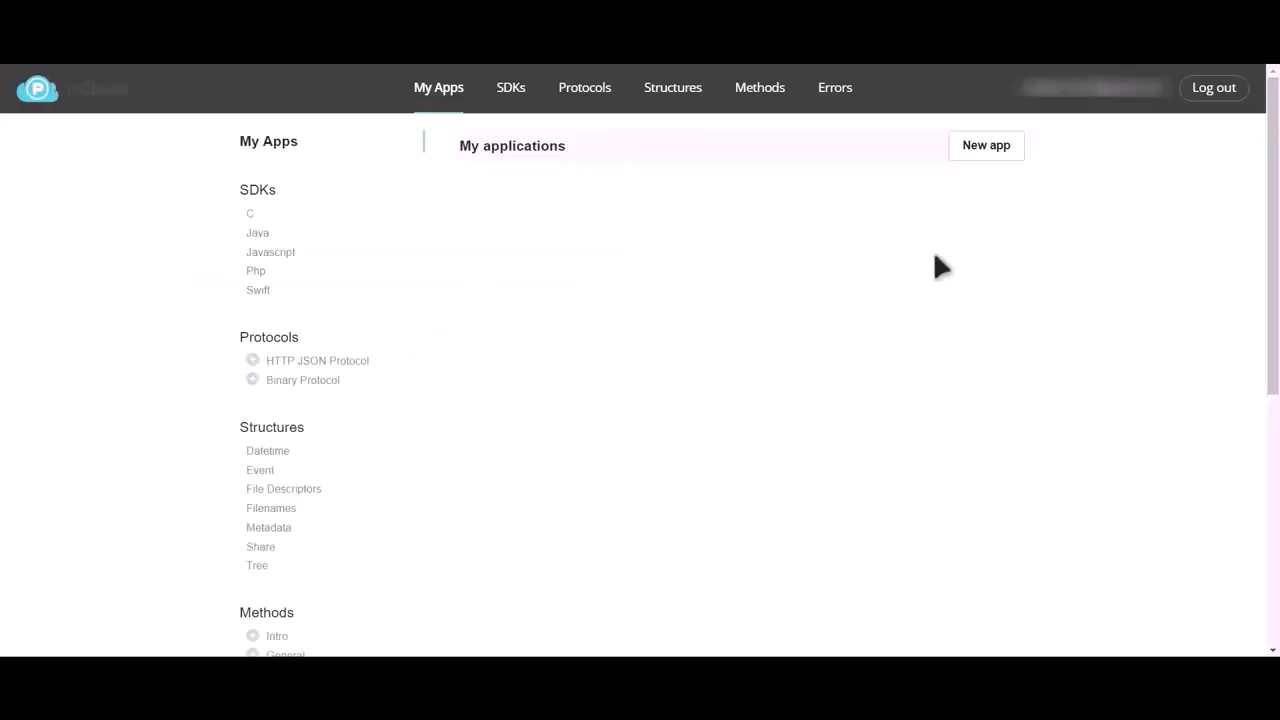
{"action": "left_click", "coordinate": [984, 144]}
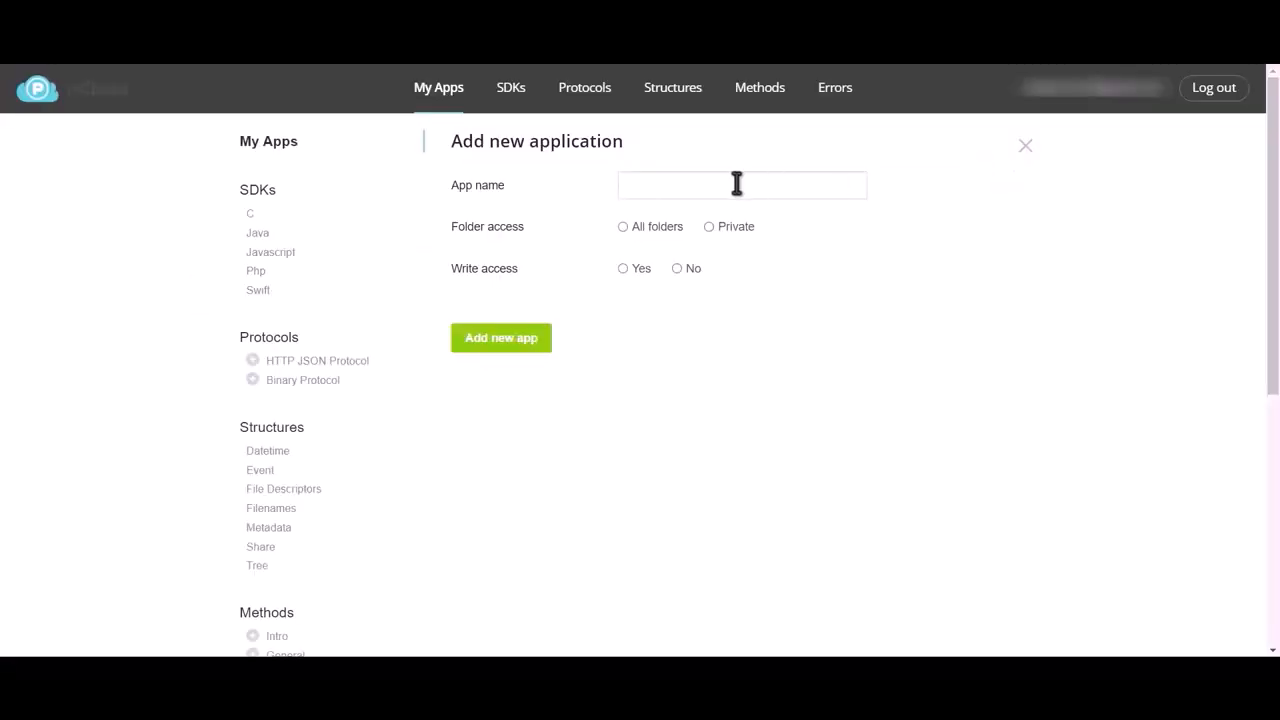
{"action": "type", "text": "Bit"}
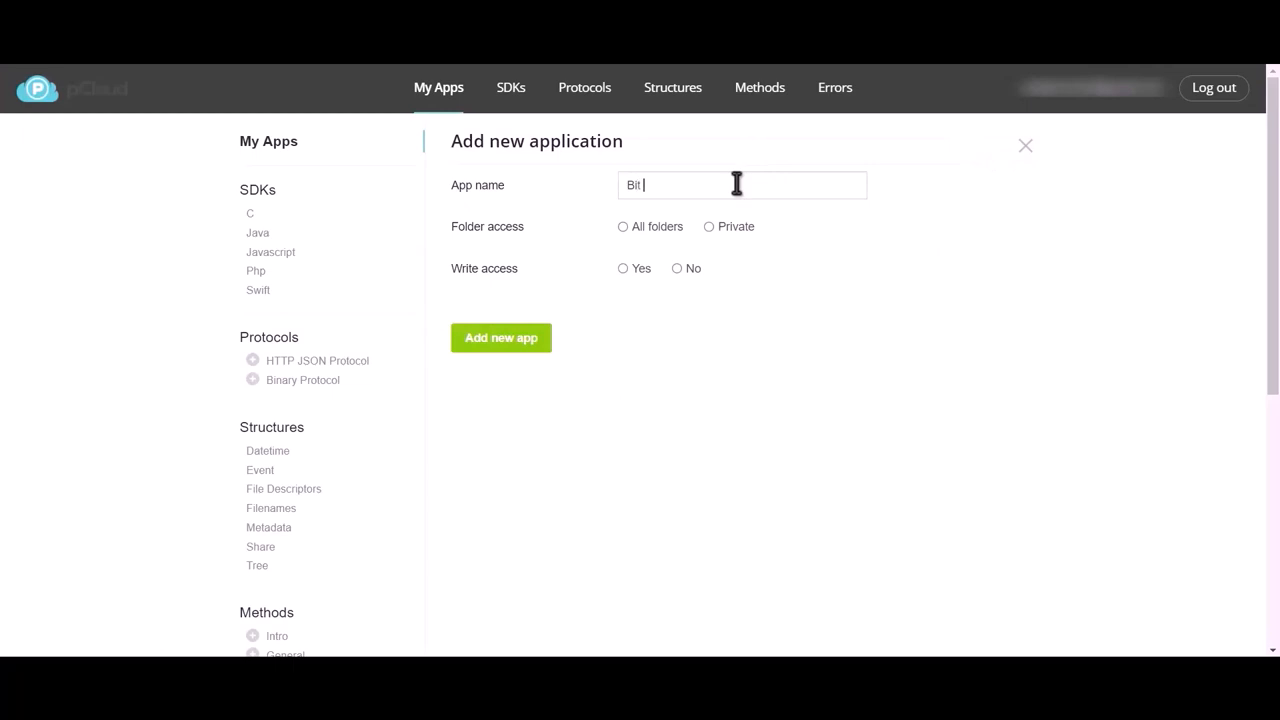
{"action": "type", "text": "Integration 12332"}
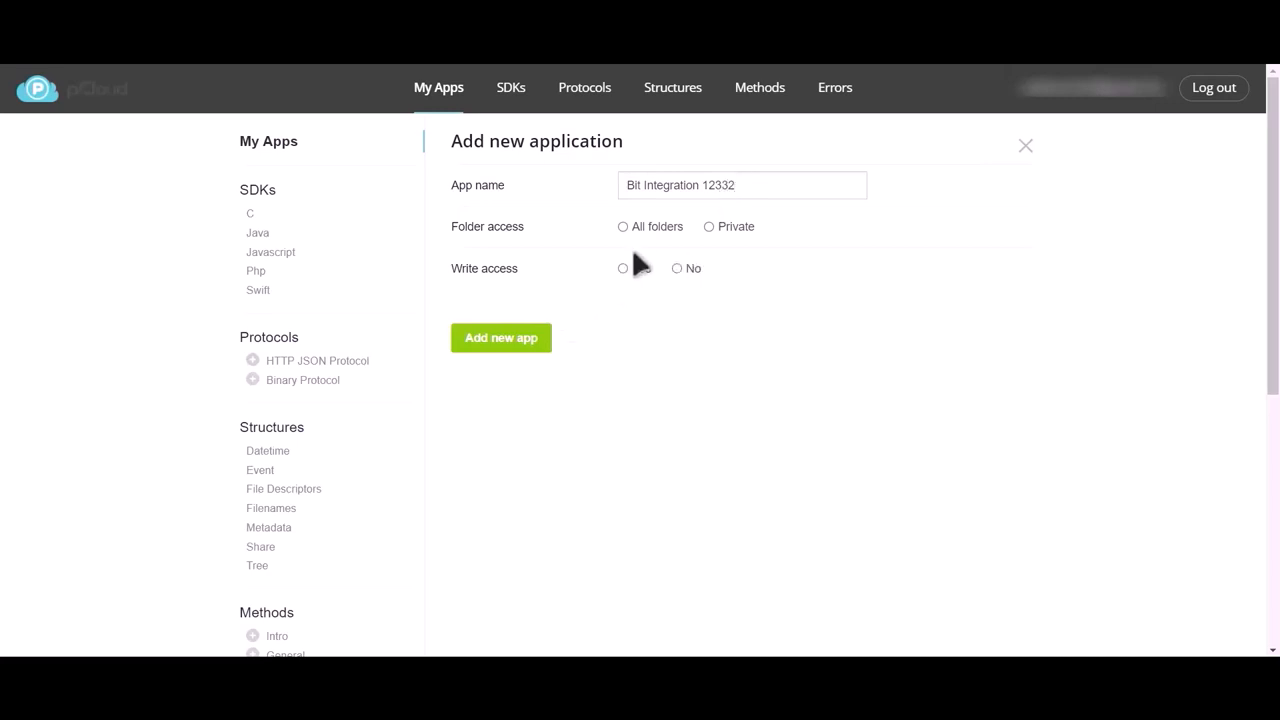
{"action": "left_click", "coordinate": [624, 226]}
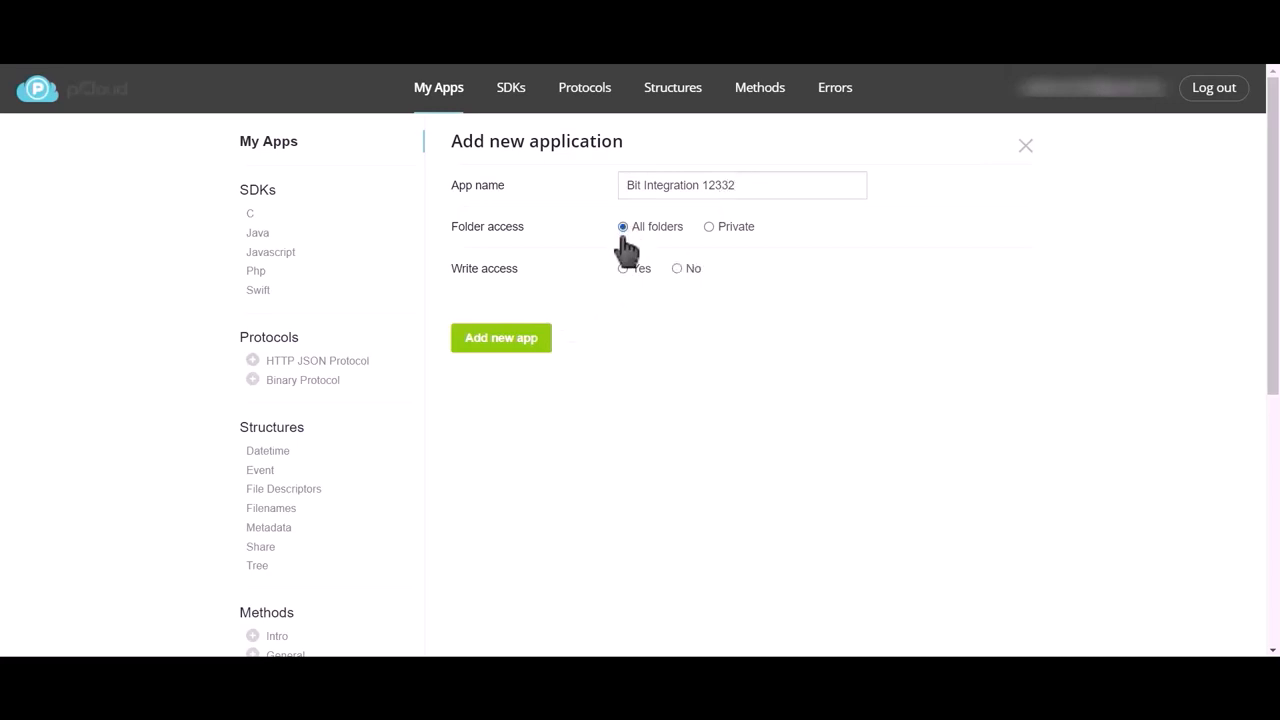
{"action": "left_click", "coordinate": [624, 268]}
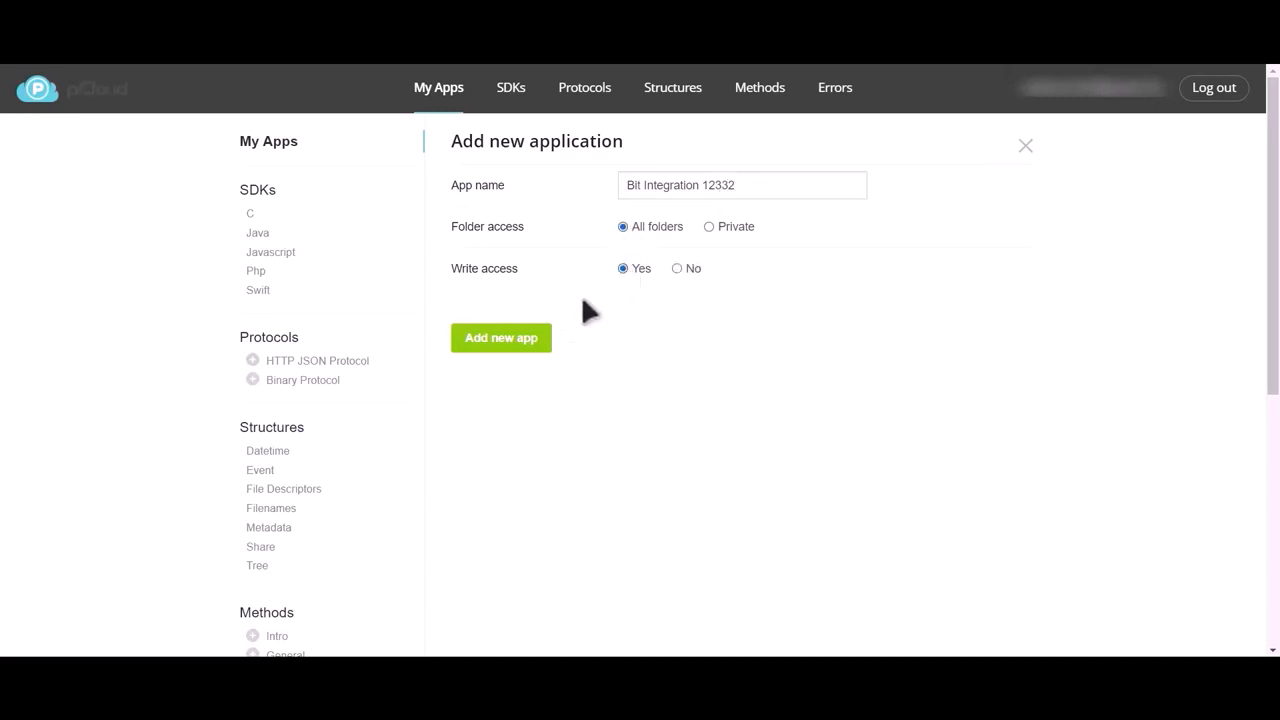
{"action": "left_click", "coordinate": [500, 336]}
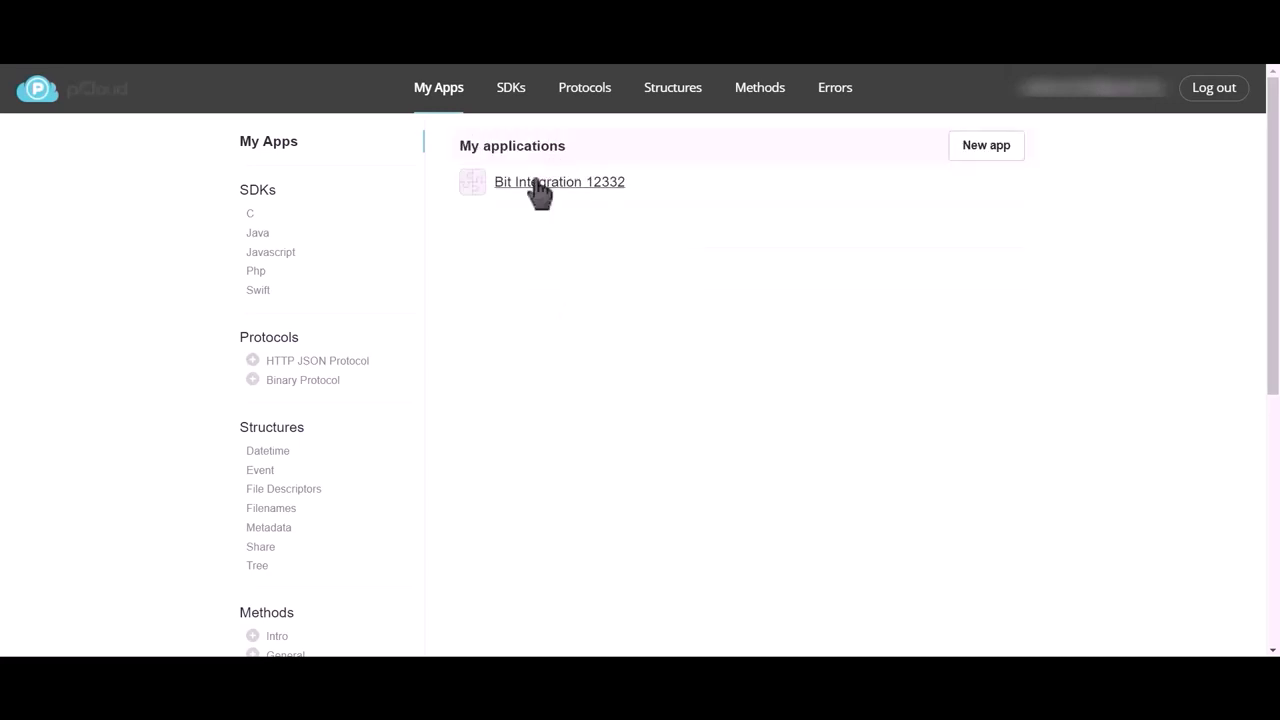
Step: View the Bit Integration 12332 app details and select its Client ID for copying
{"action": "left_click", "coordinate": [560, 180]}
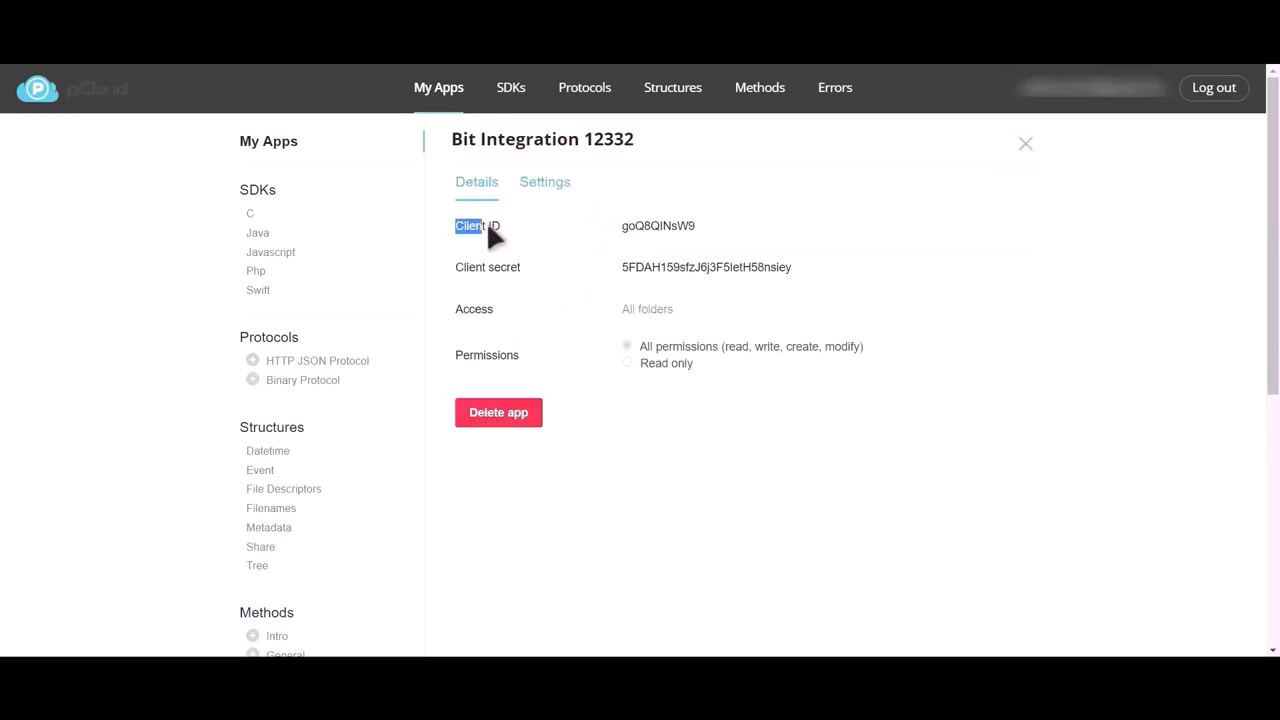
{"action": "double_click", "coordinate": [658, 224]}
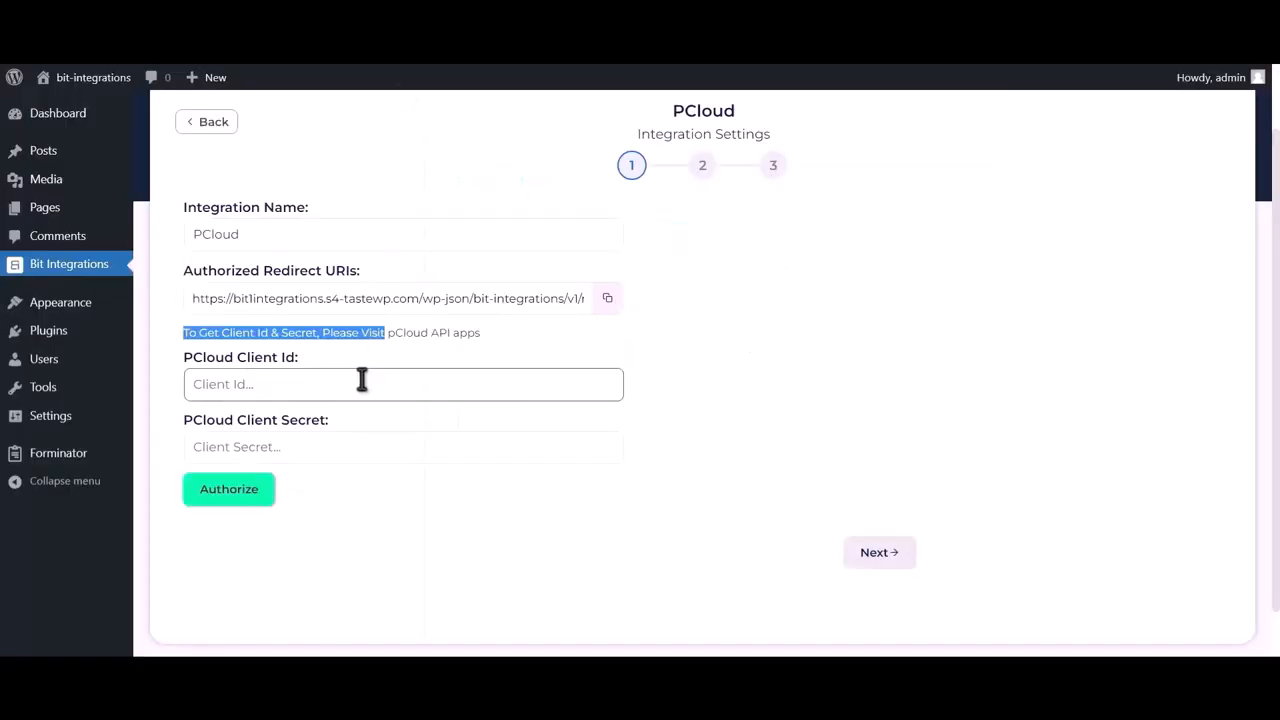
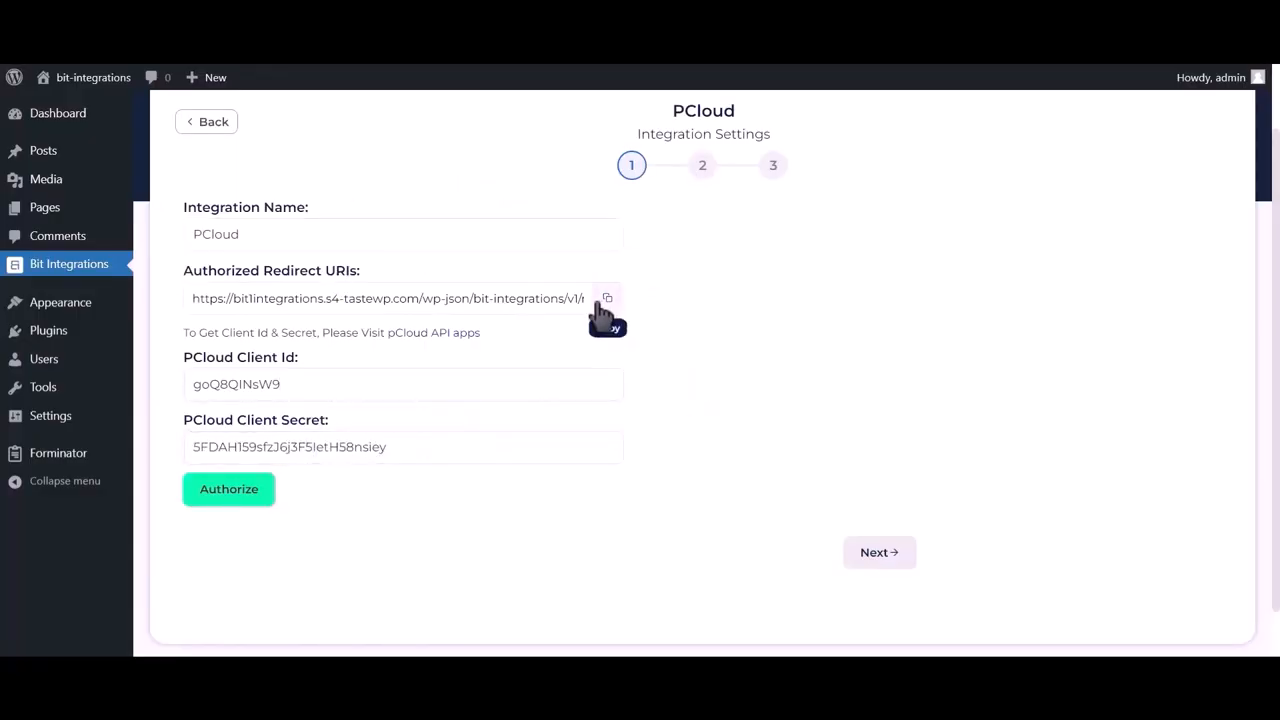
Step: Enter the pCloud Client Id and Client Secret, then copy the Authorized Redirect URI
{"action": "left_click", "coordinate": [608, 298]}
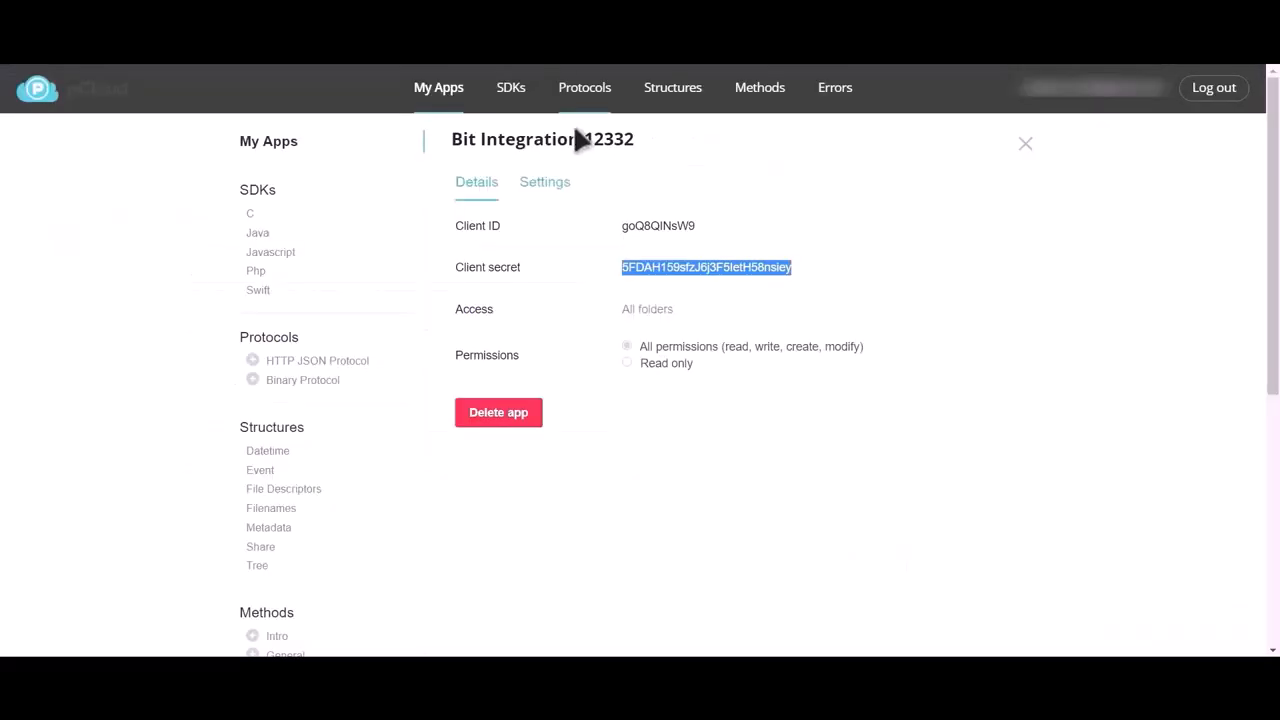
Step: Save the Bit Integrations redirect URL in the pCloud app's Redirect URIs setting
{"action": "left_click", "coordinate": [544, 182]}
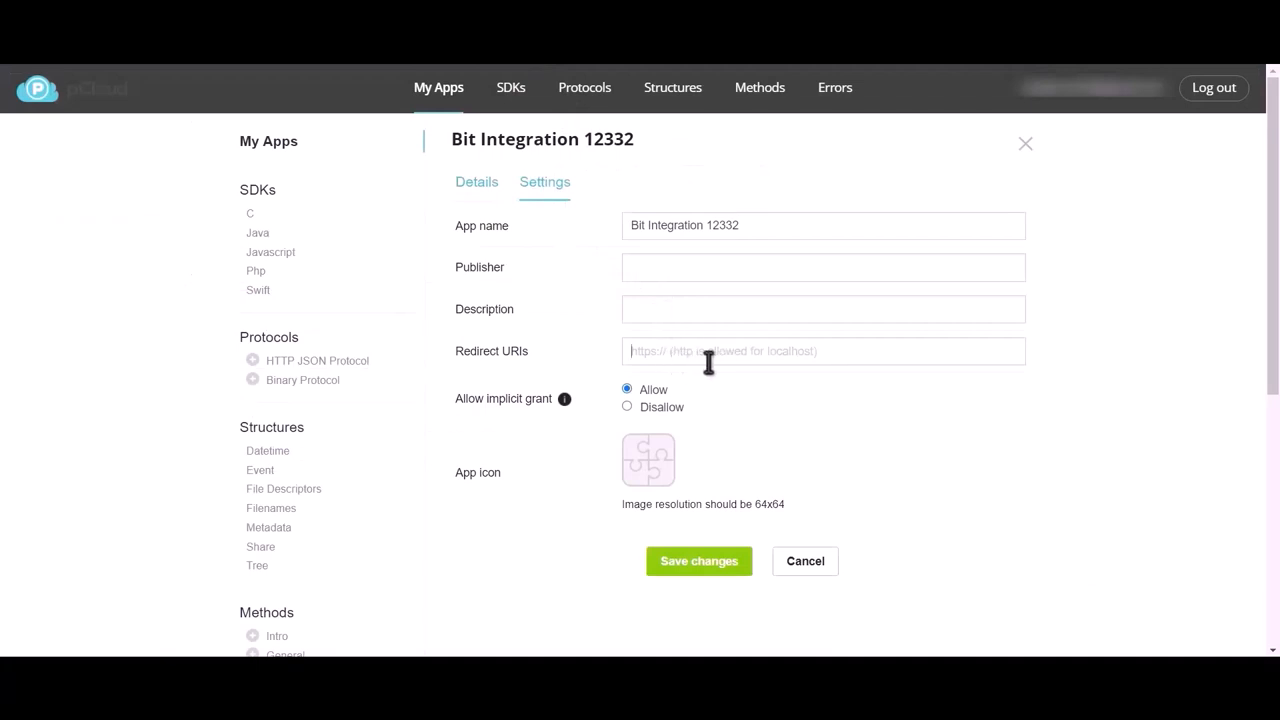
{"action": "type", "text": "https://bit1integrations.s4-tastewp.com/wp-json/bit-integrations/v1/redirect"}
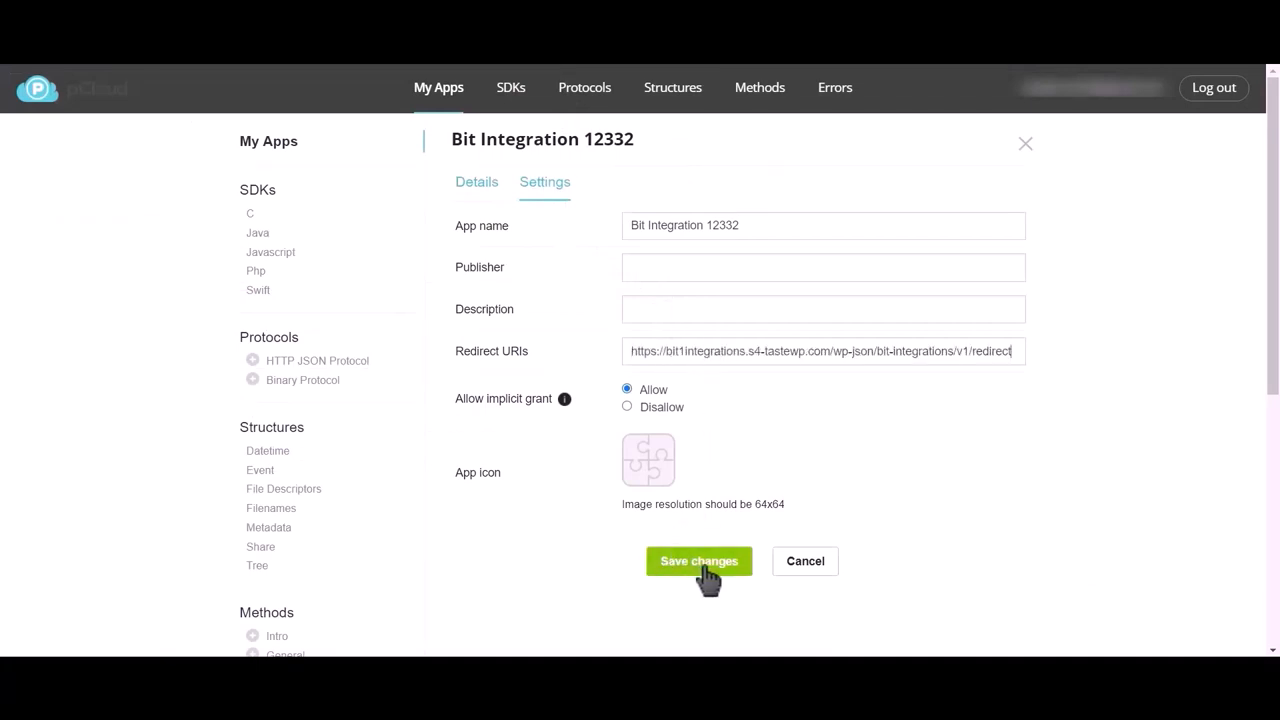
{"action": "left_click", "coordinate": [698, 560]}
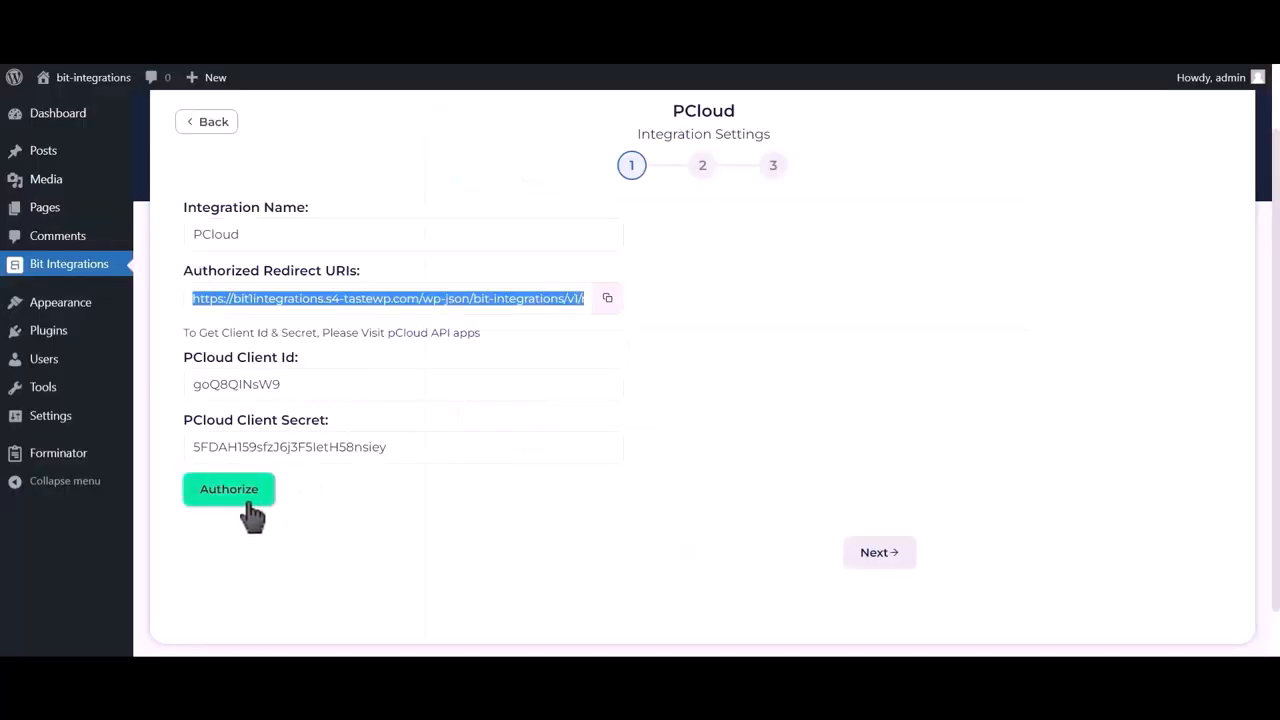
Step: Authorize pCloud via Google sign-in, allowing access for Bit Integration 12332 until 'Authorized Successfully'
{"action": "left_click", "coordinate": [228, 488]}
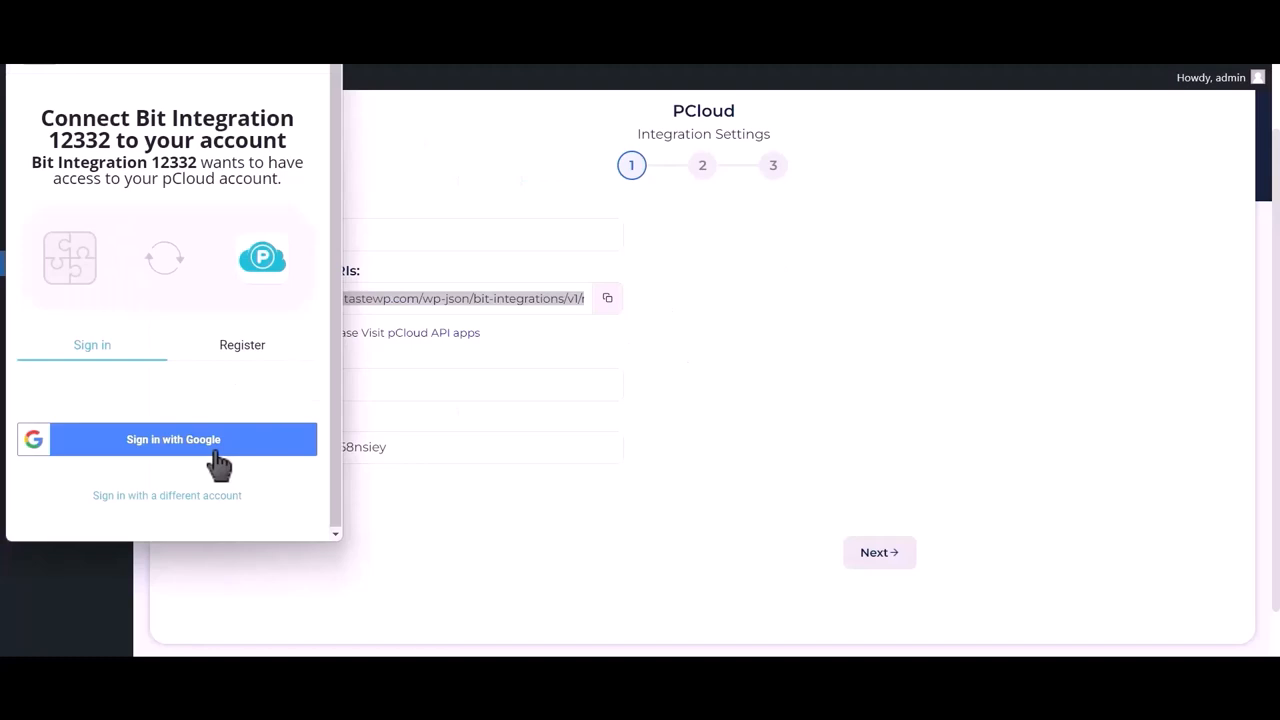
{"action": "left_click", "coordinate": [172, 440]}
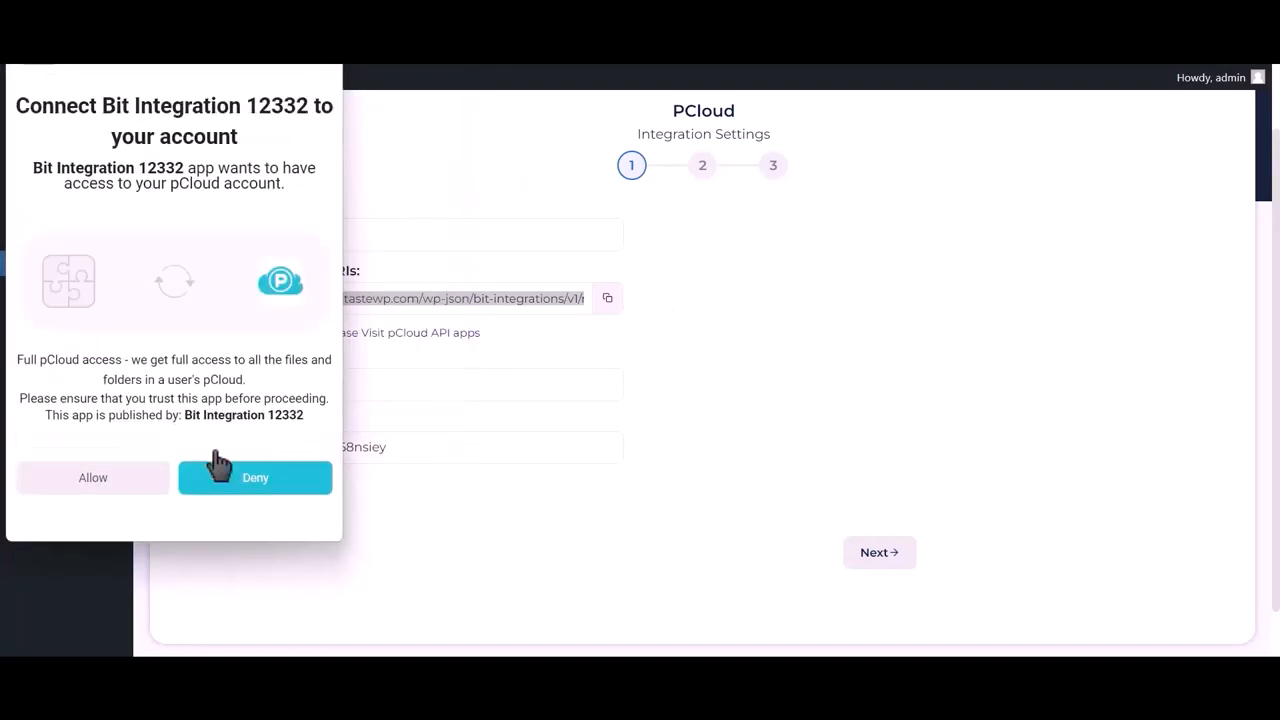
{"action": "left_click", "coordinate": [92, 476]}
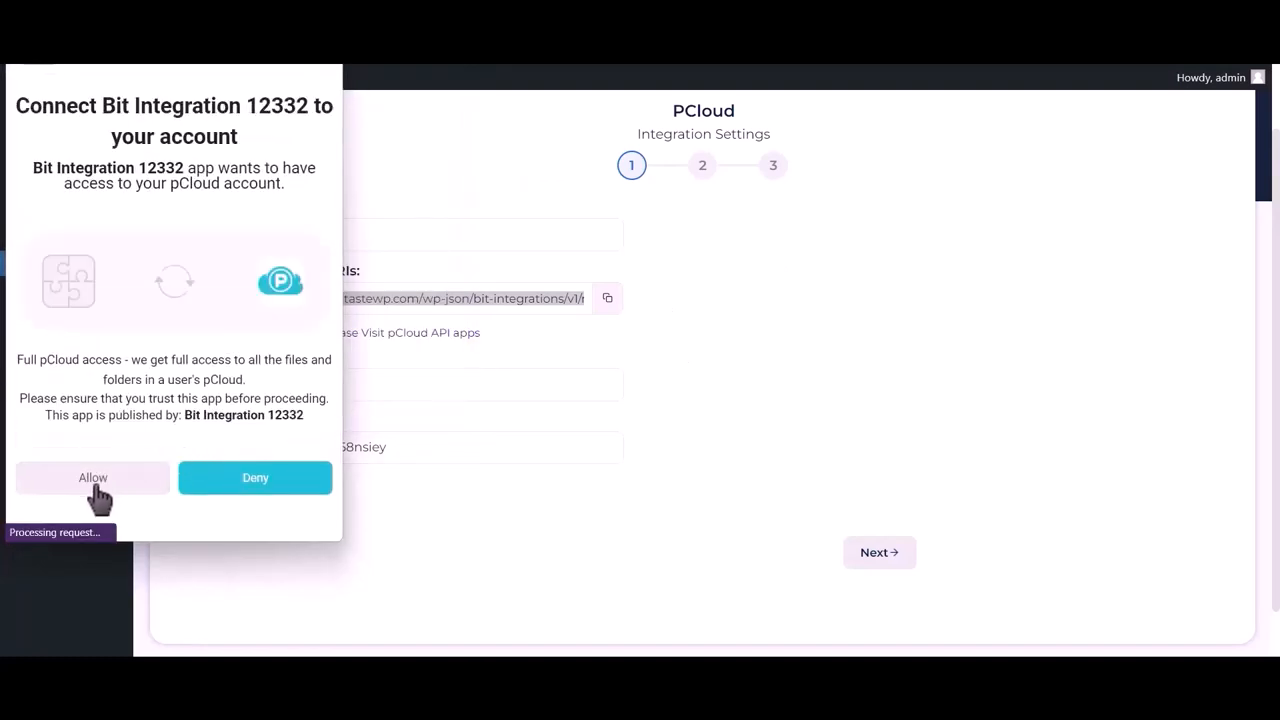
{"action": "left_click", "coordinate": [92, 476]}
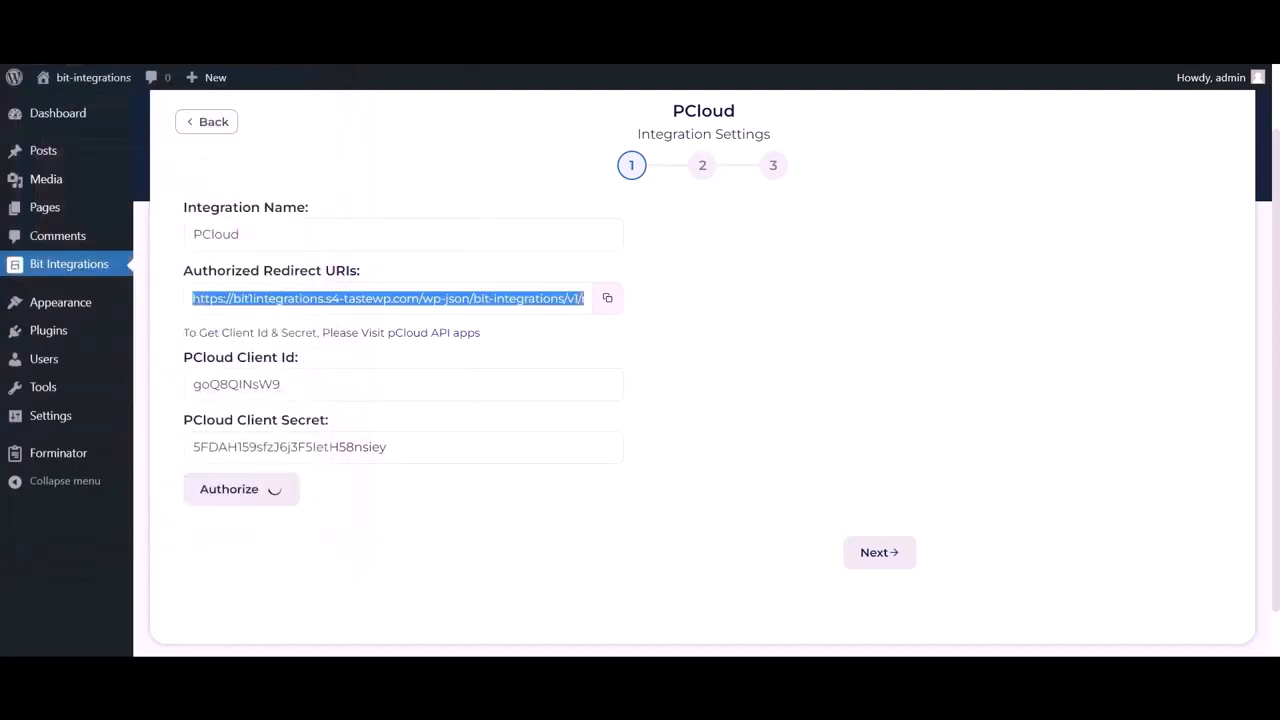
{"action": "left_click", "coordinate": [228, 488]}
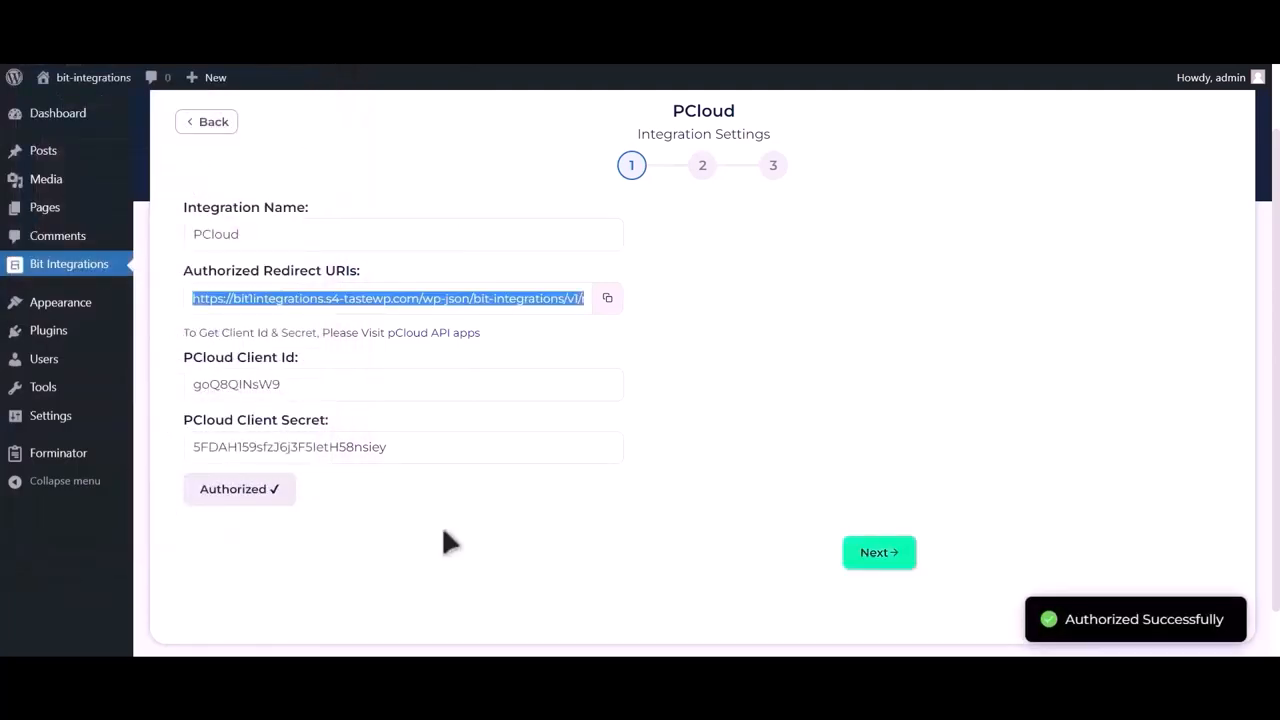
{"action": "mouse_move", "coordinate": [1240, 630]}
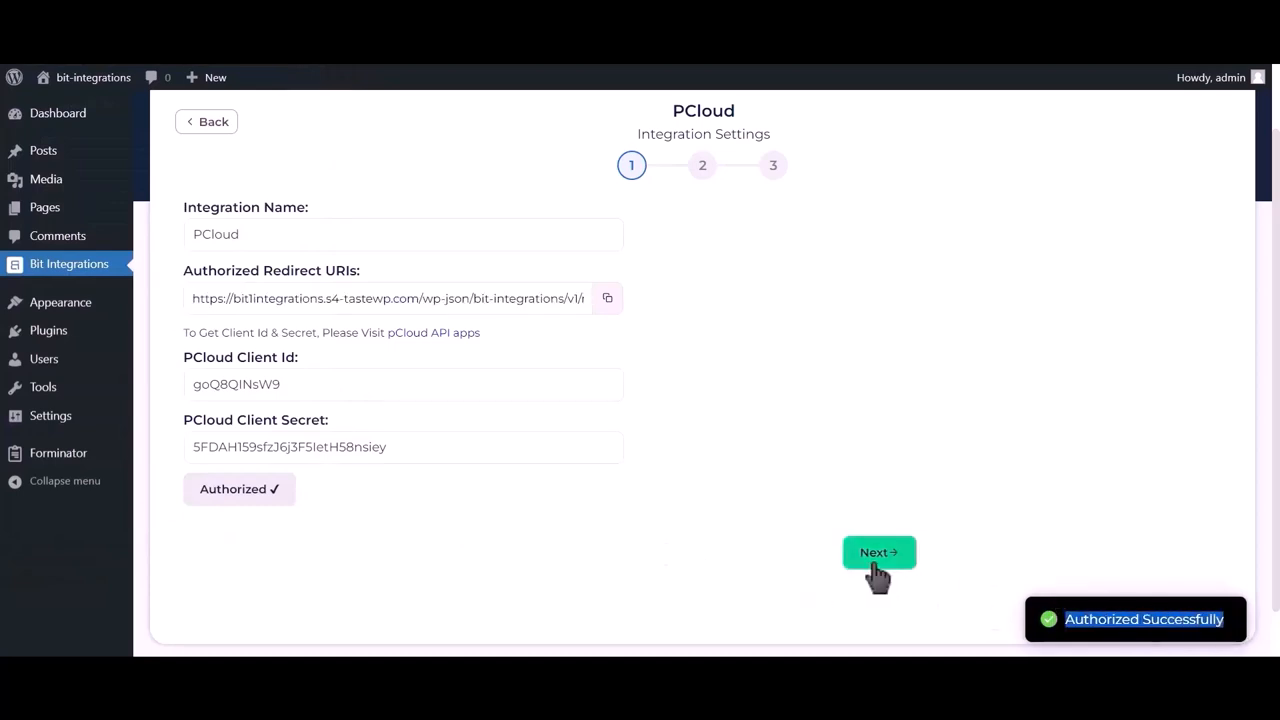
Step: Map File Input to Upload file-1 and uncheck Delete File From Wordpress
{"action": "left_click", "coordinate": [878, 552]}
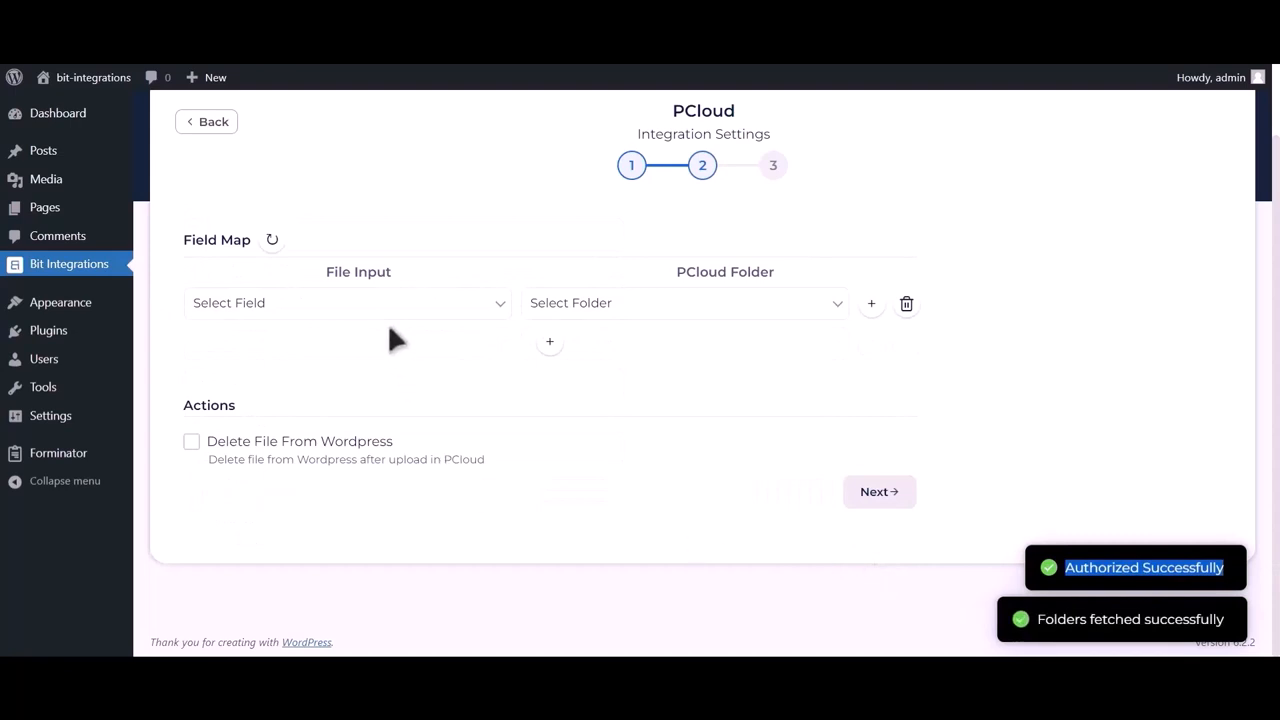
{"action": "left_click", "coordinate": [348, 304]}
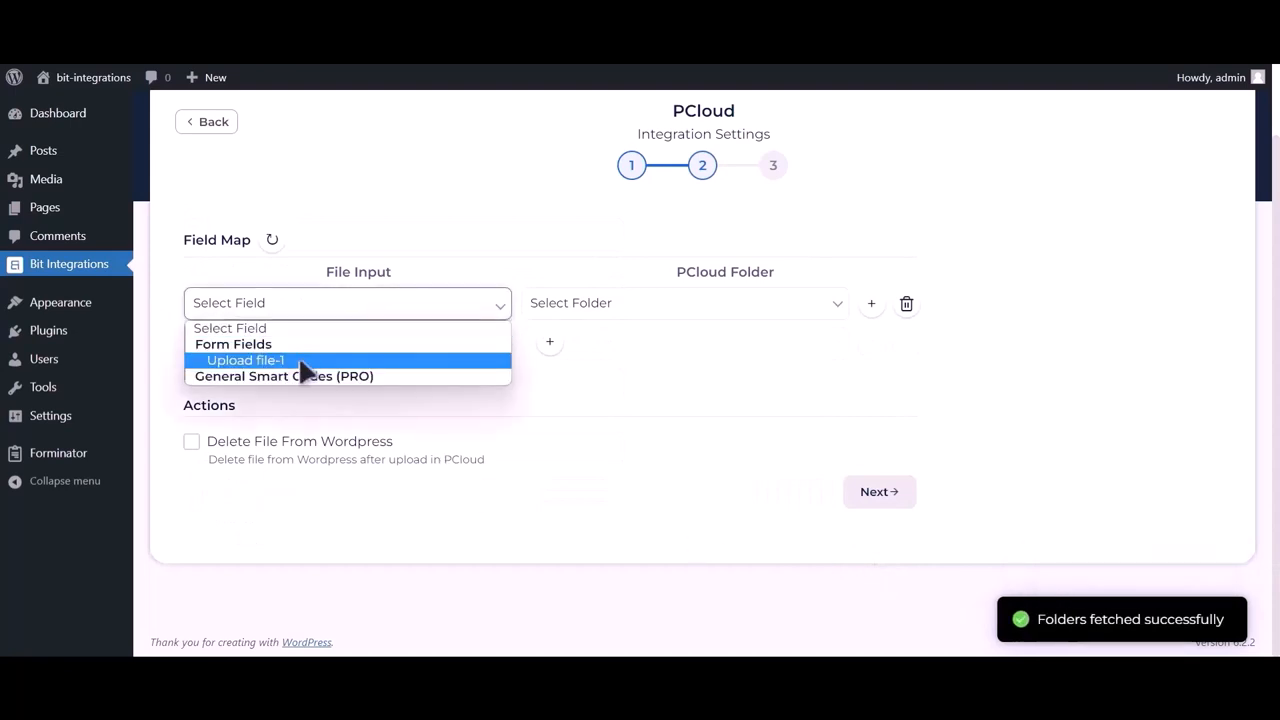
{"action": "left_click", "coordinate": [244, 360]}
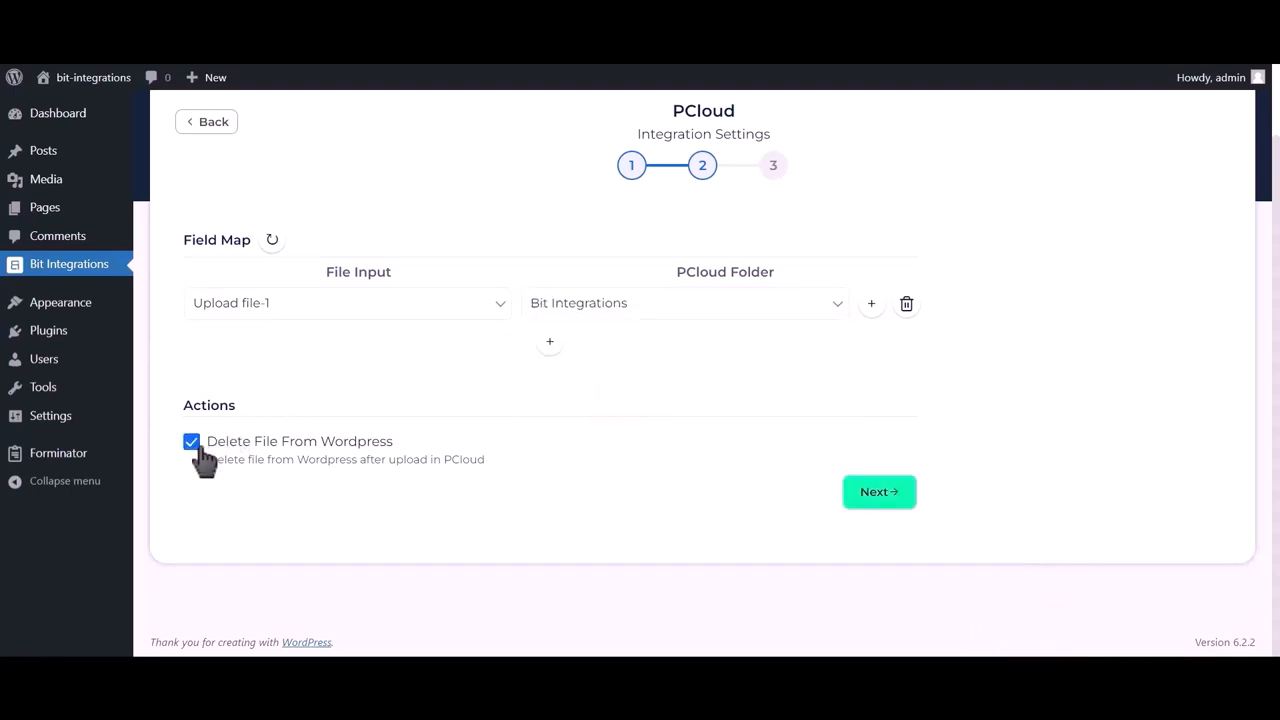
{"action": "left_click", "coordinate": [192, 442]}
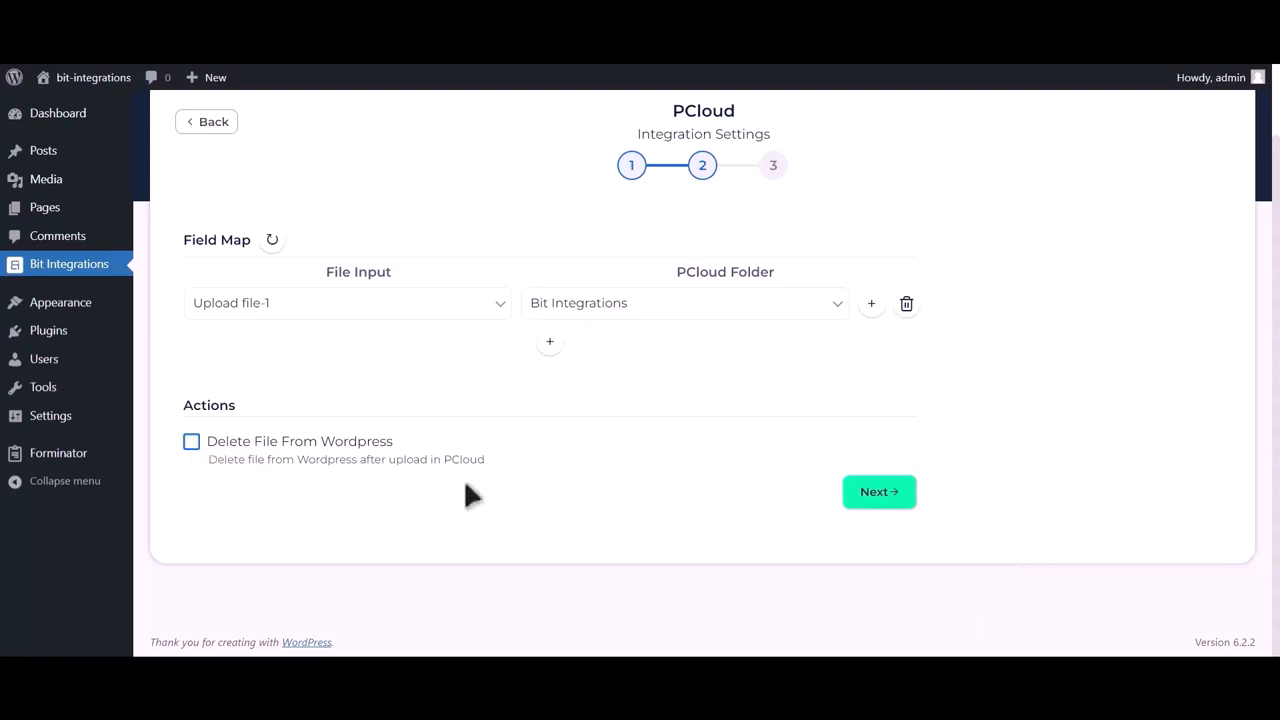
Step: Proceed to the final step and Finish & Save the pCloud integration
{"action": "left_click", "coordinate": [878, 492]}
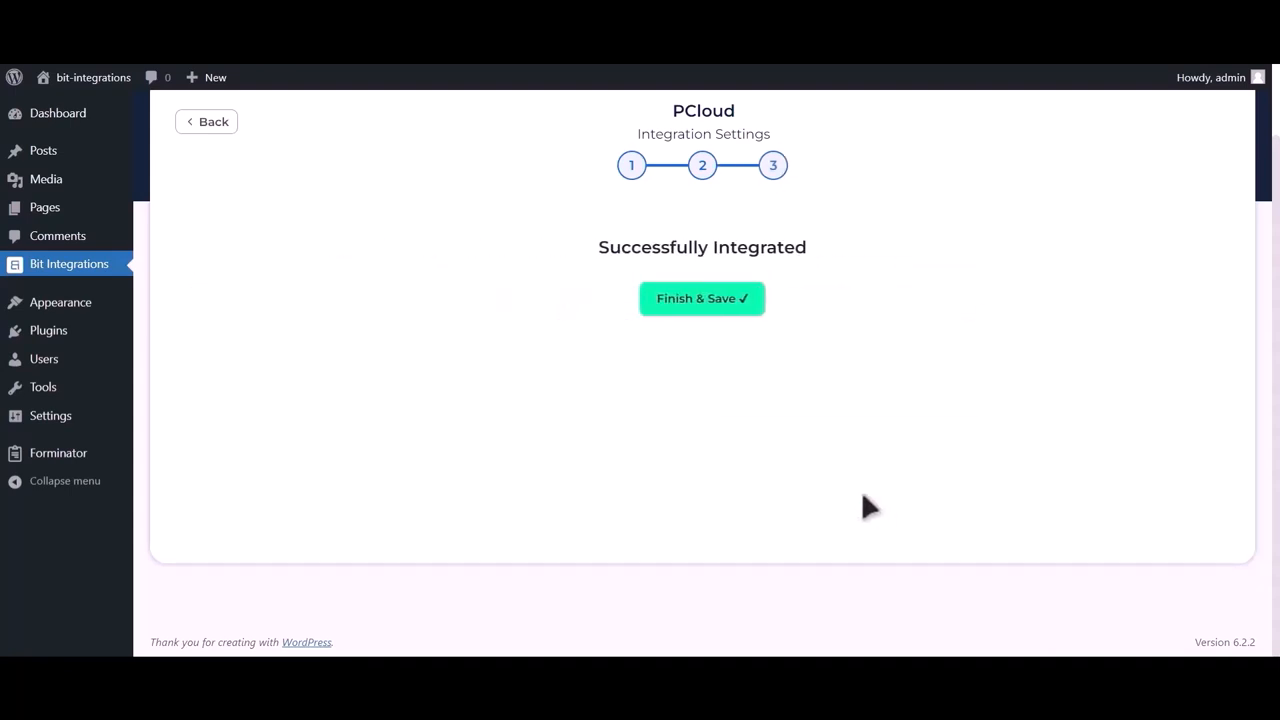
{"action": "left_click", "coordinate": [702, 298]}
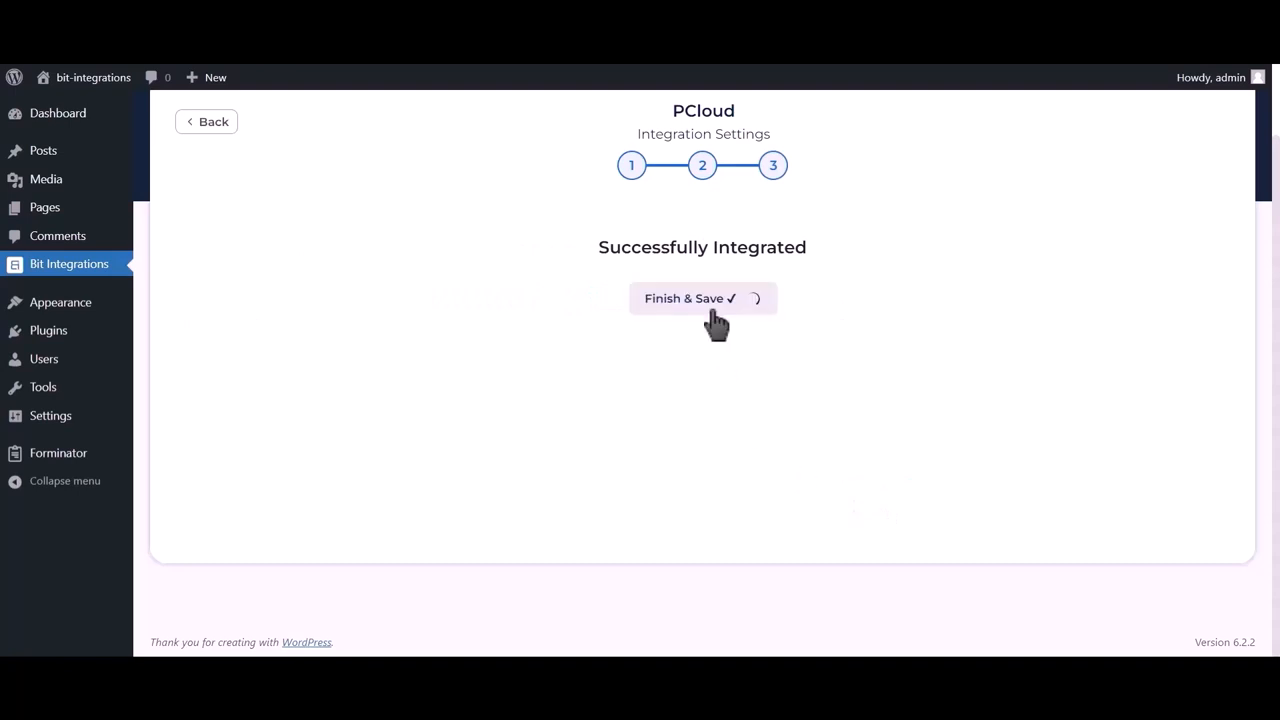
{"action": "left_click", "coordinate": [702, 298]}
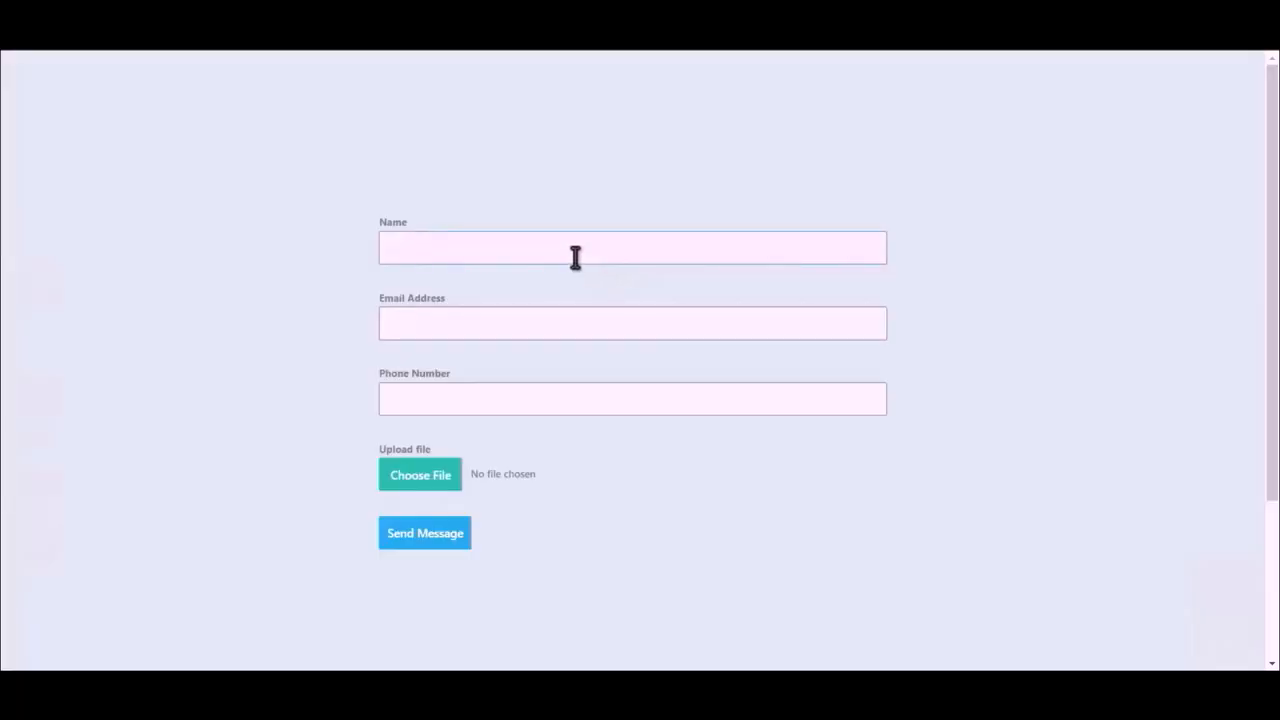
{"action": "type", "text": "Bit In"}
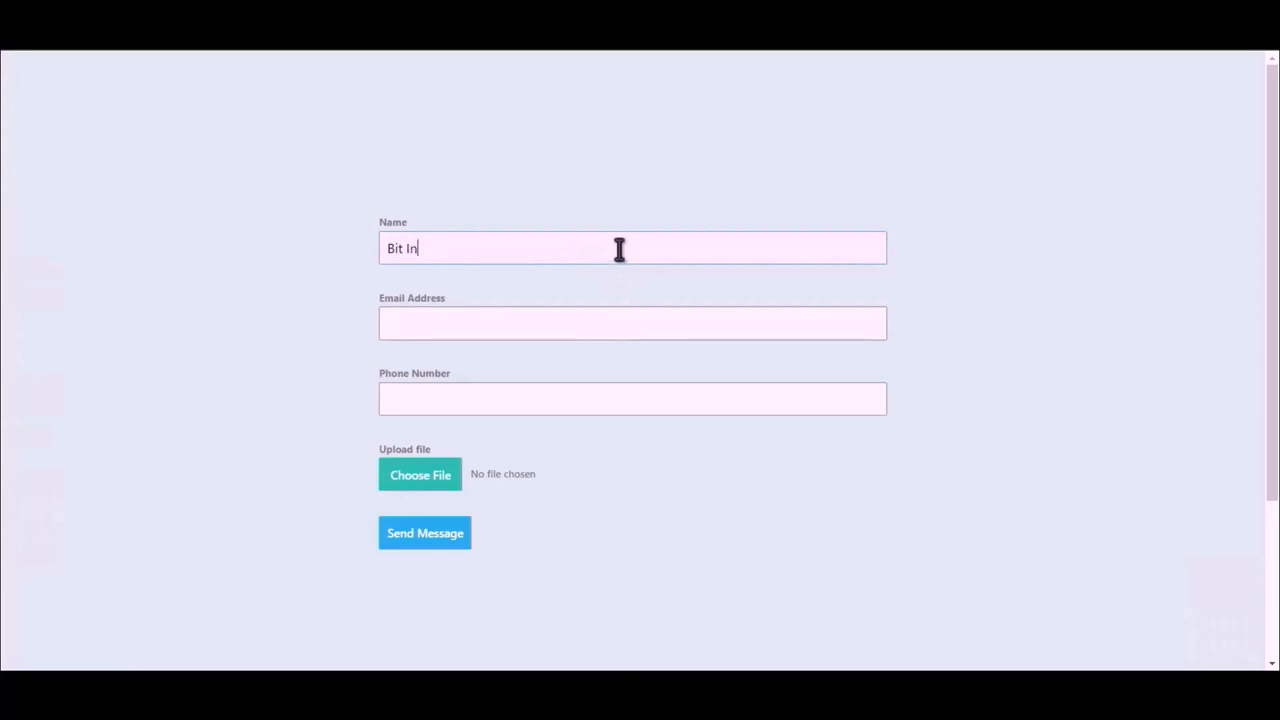
{"action": "type", "text": "tegr"}
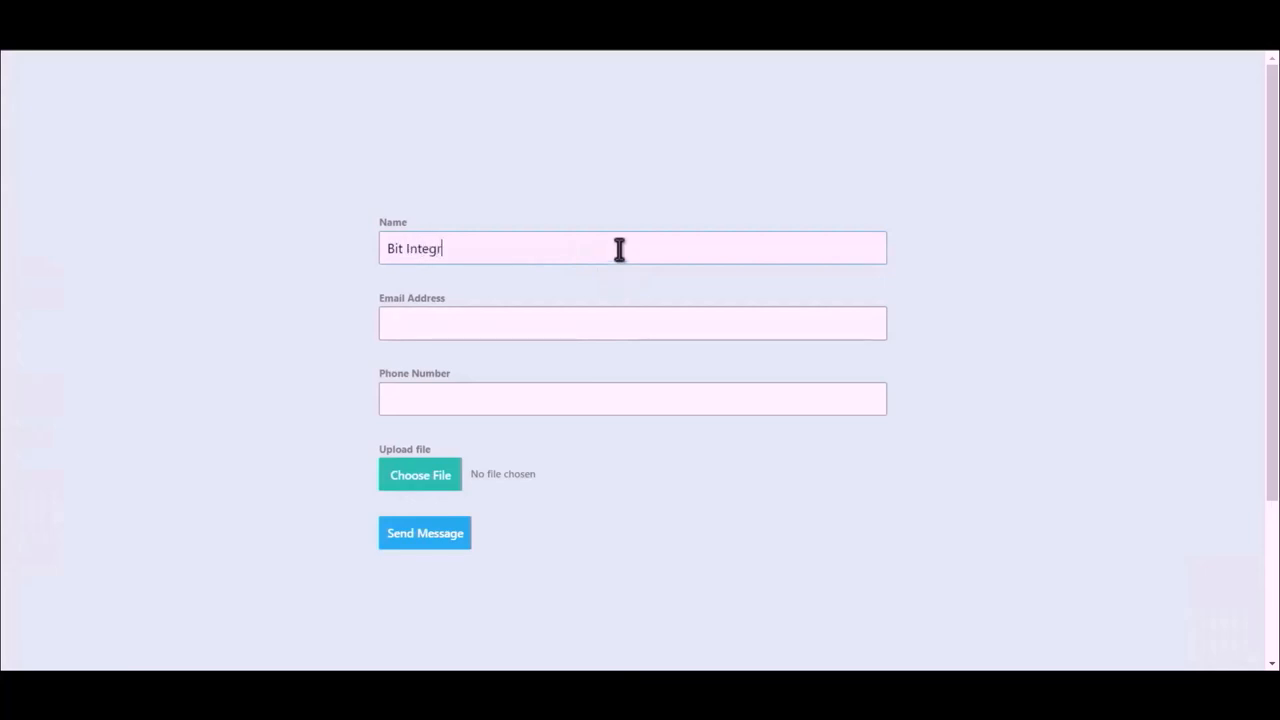
{"action": "type", "text": "ations"}
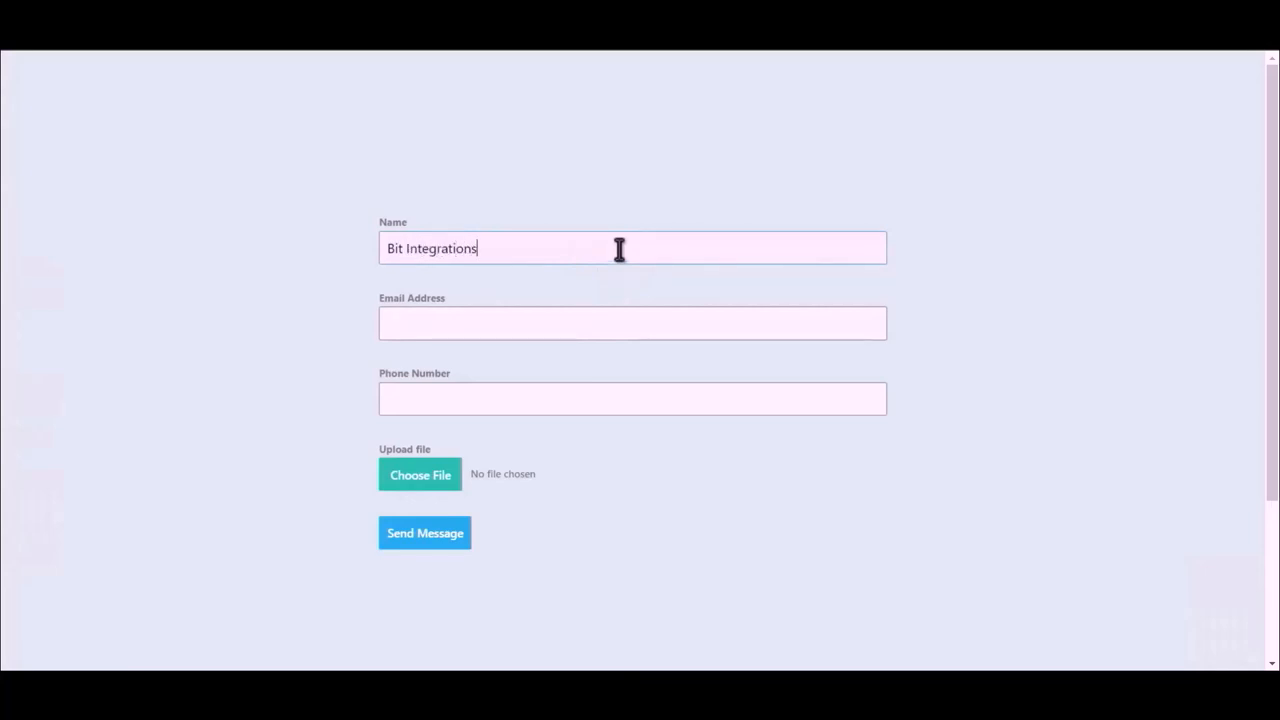
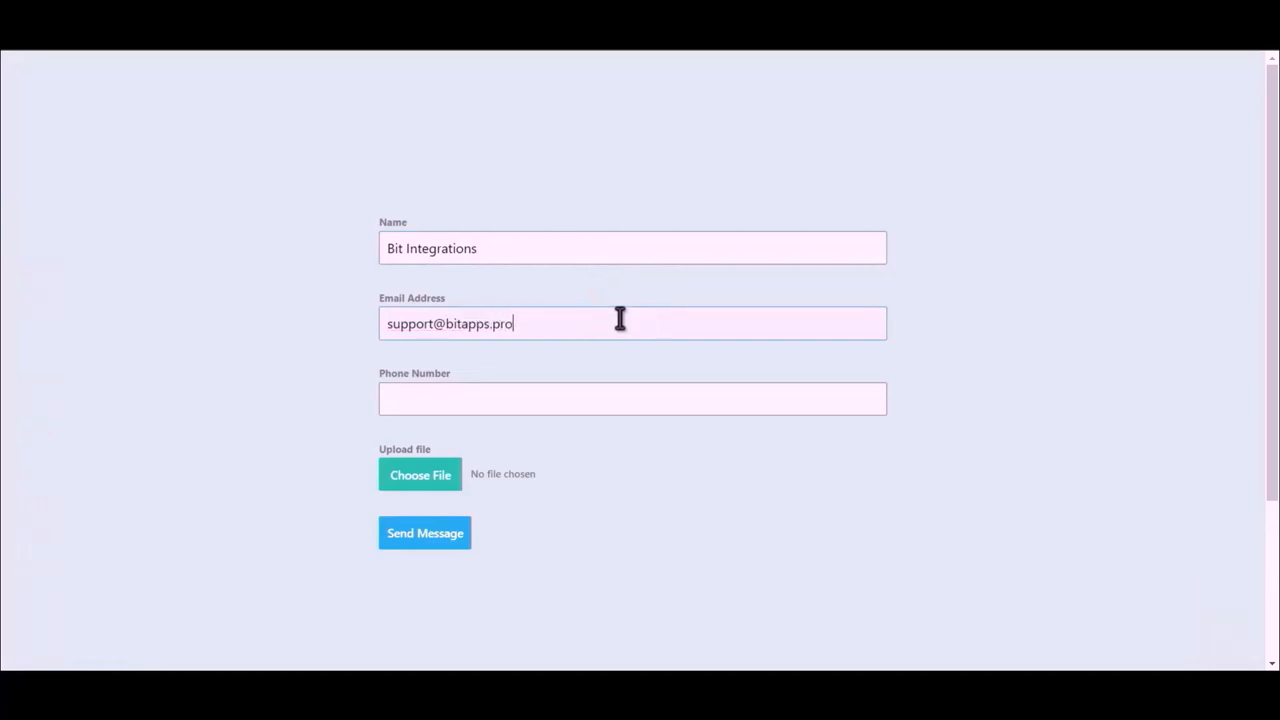
Step: Enter the phone number 444555 and attach Bit Integrations.png
{"action": "left_click", "coordinate": [632, 398]}
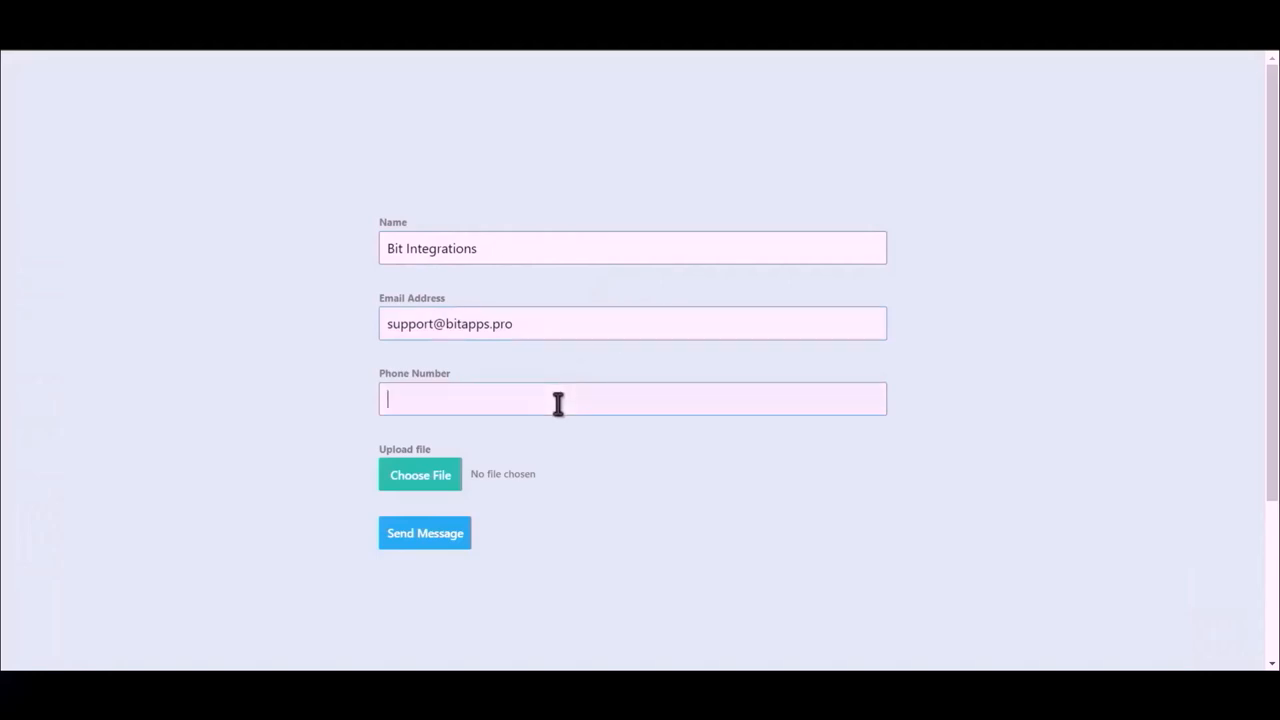
{"action": "type", "text": "444555666"}
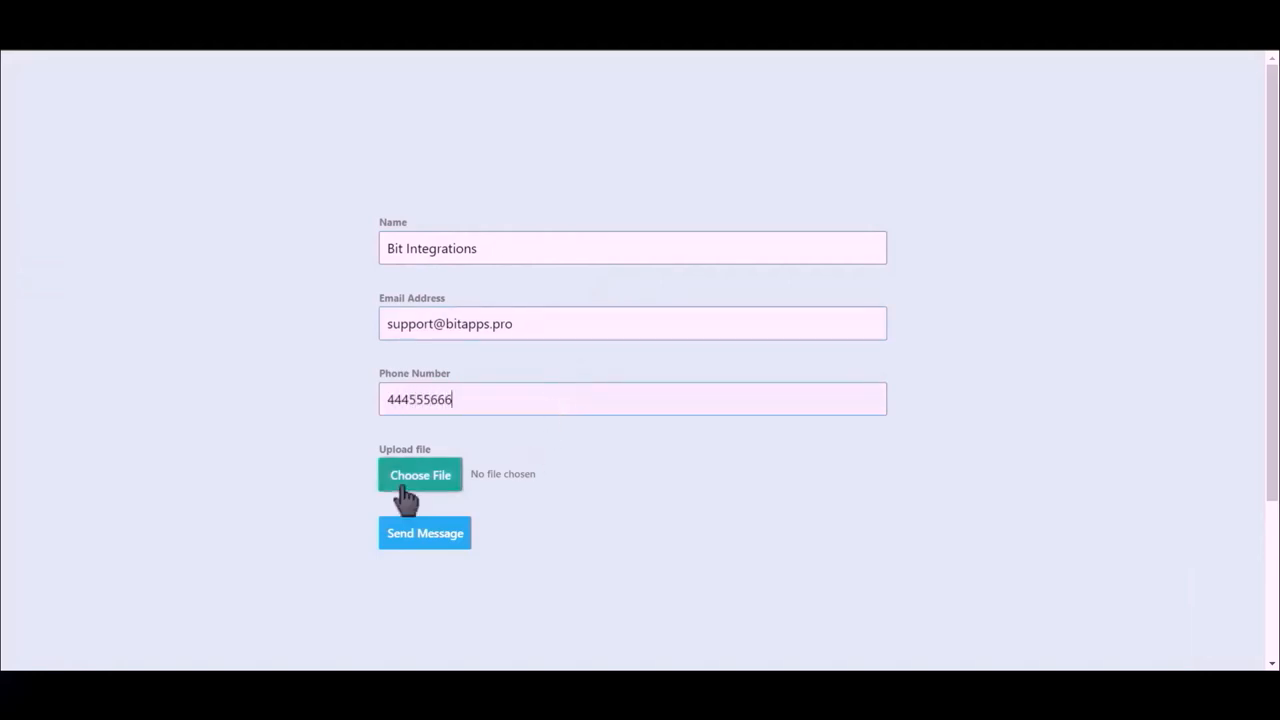
{"action": "left_click", "coordinate": [420, 474]}
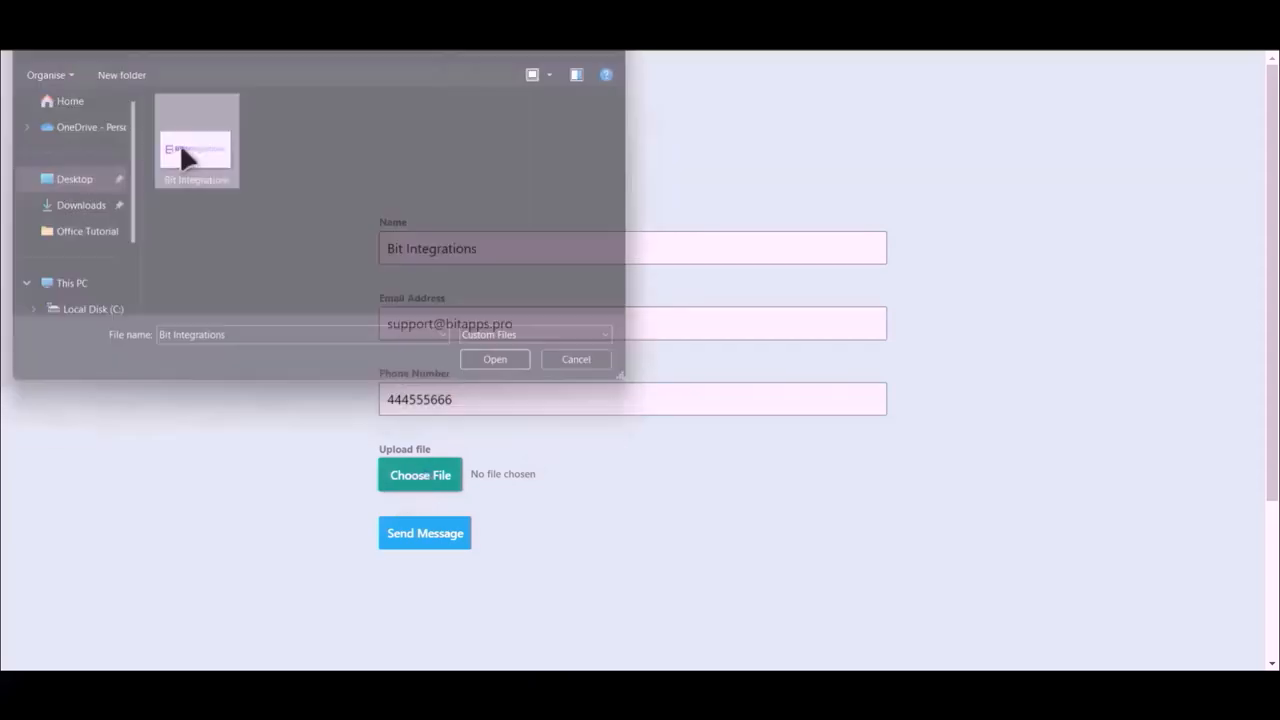
{"action": "left_click", "coordinate": [494, 360]}
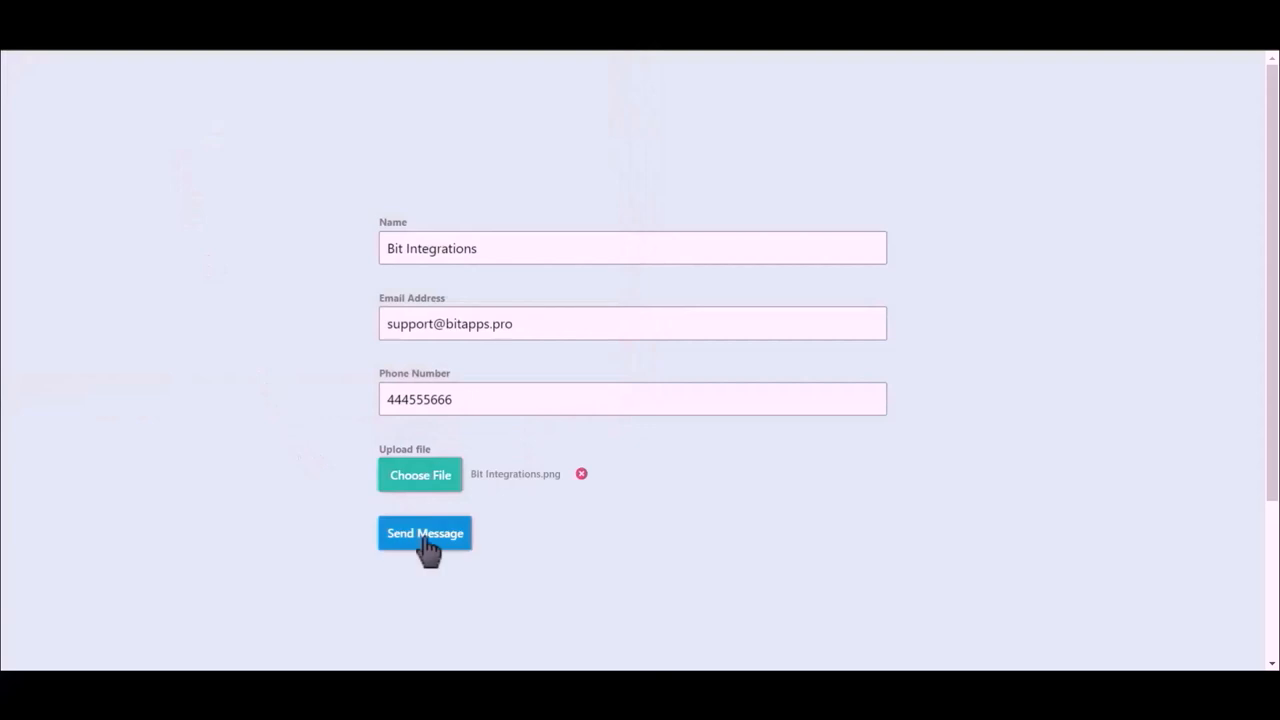
Step: Send the filled contact form so the image lands in pCloud's Bit Integrations folder
{"action": "left_click", "coordinate": [424, 532]}
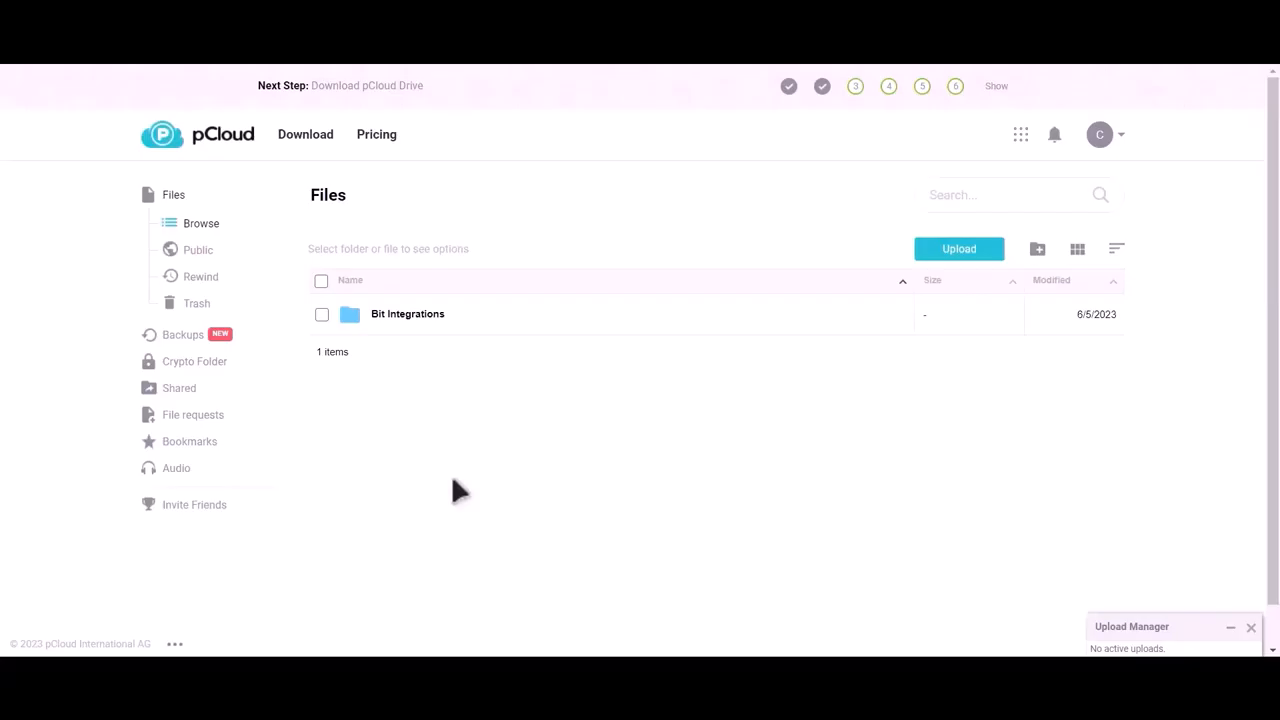
{"action": "mouse_move", "coordinate": [460, 464]}
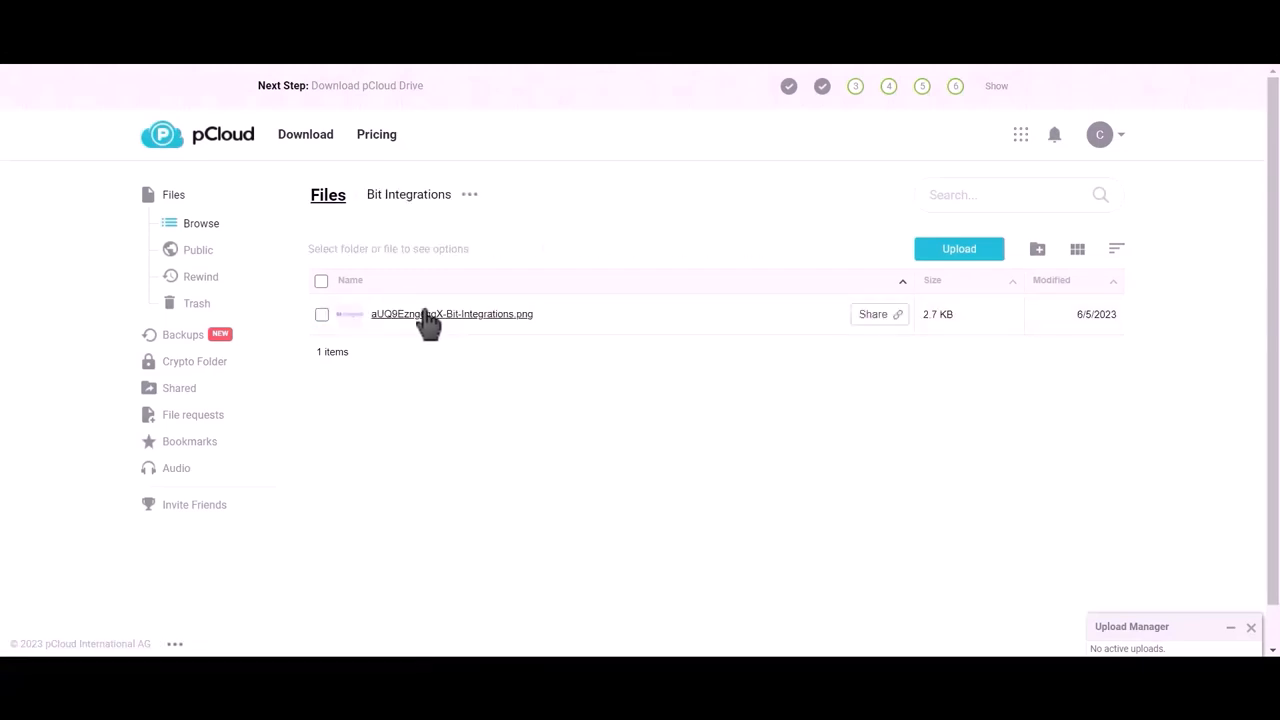
{"action": "mouse_move", "coordinate": [488, 332]}
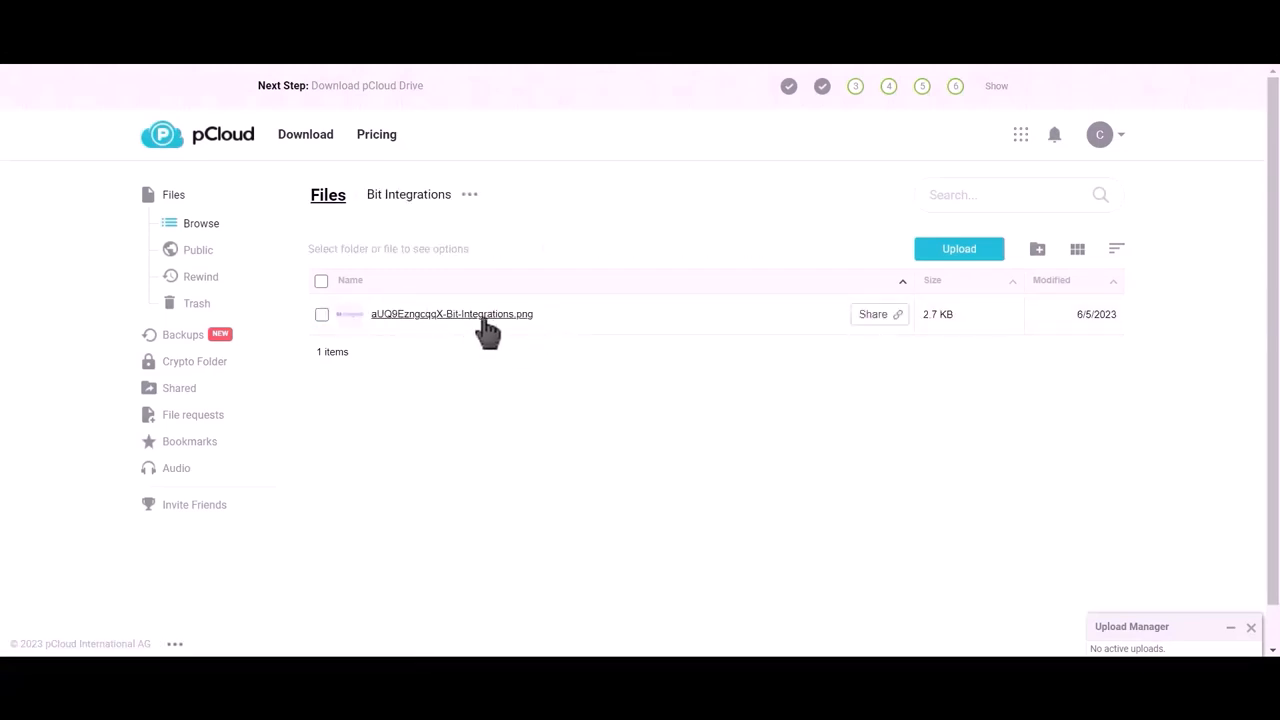
{"action": "mouse_move", "coordinate": [492, 404]}
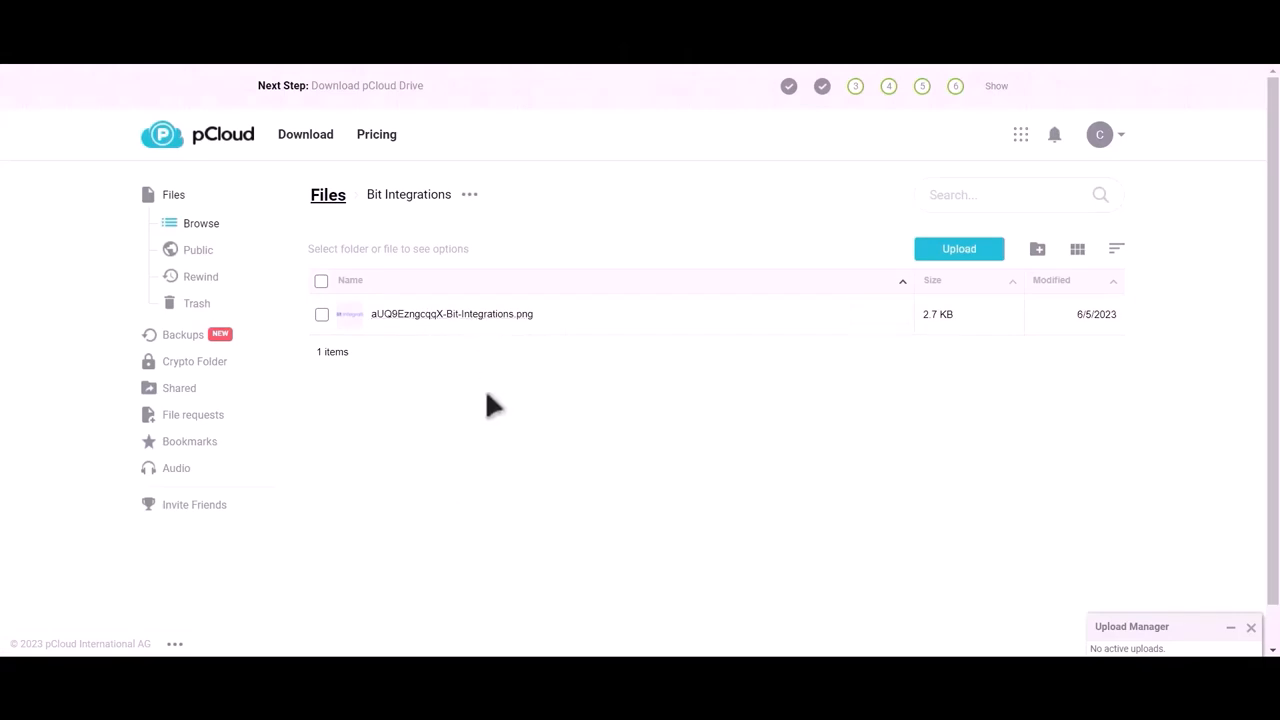